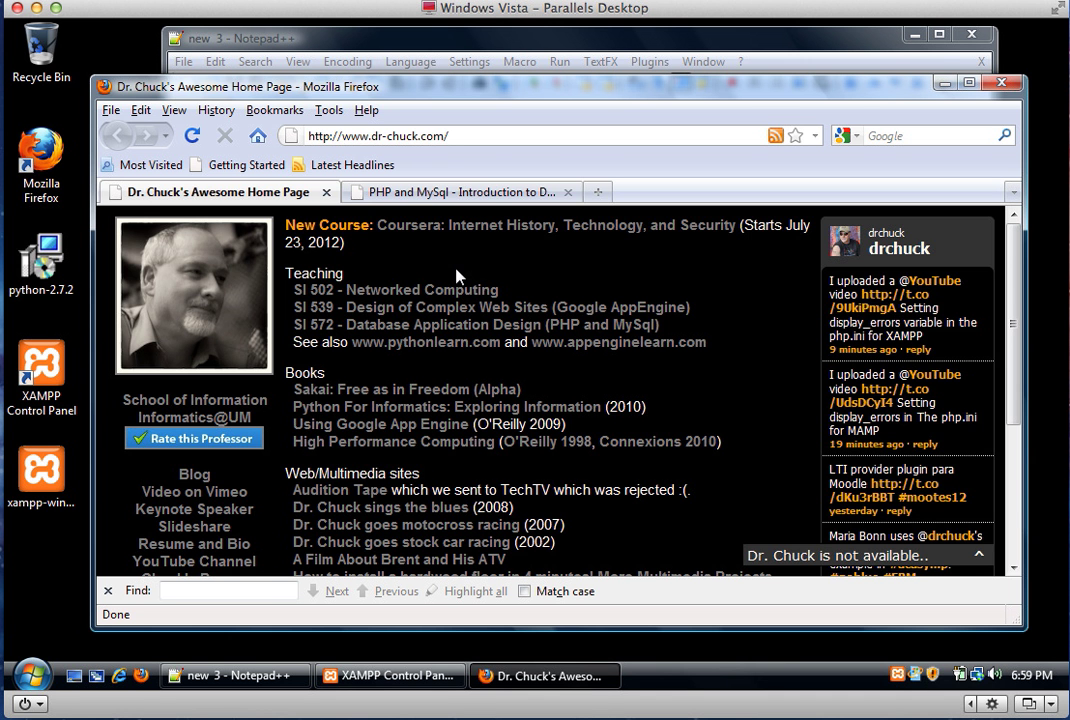
Step: Switch Firefox to the 'PHP and MySql' course page tab
click(455, 191)
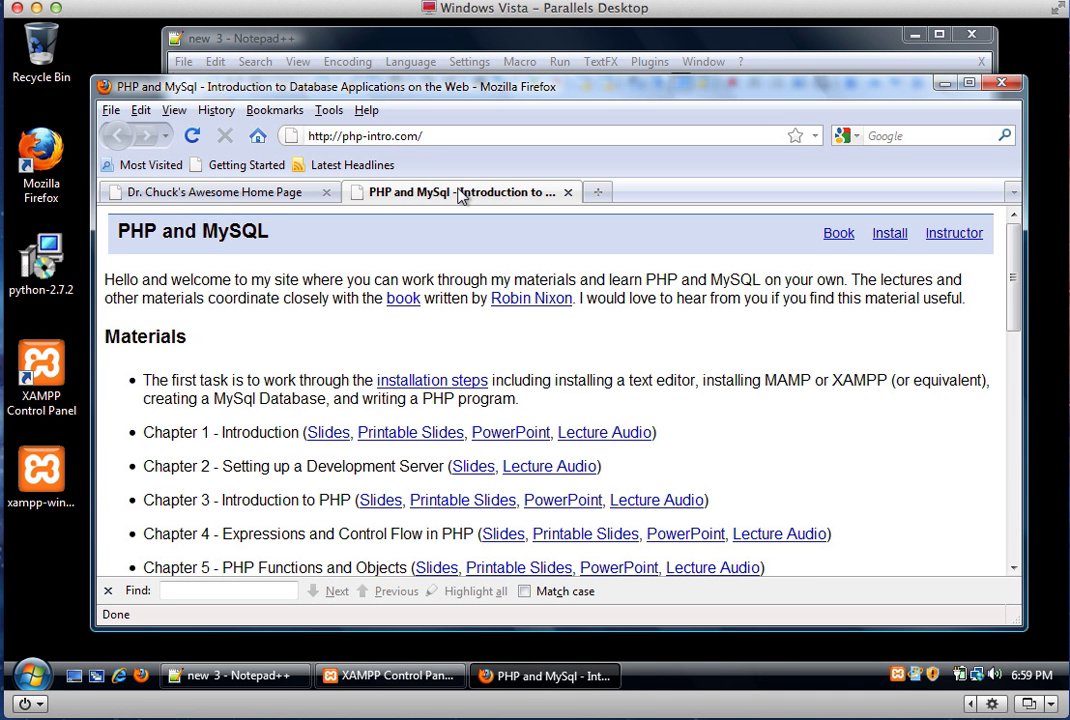
mouse_move(280, 228)
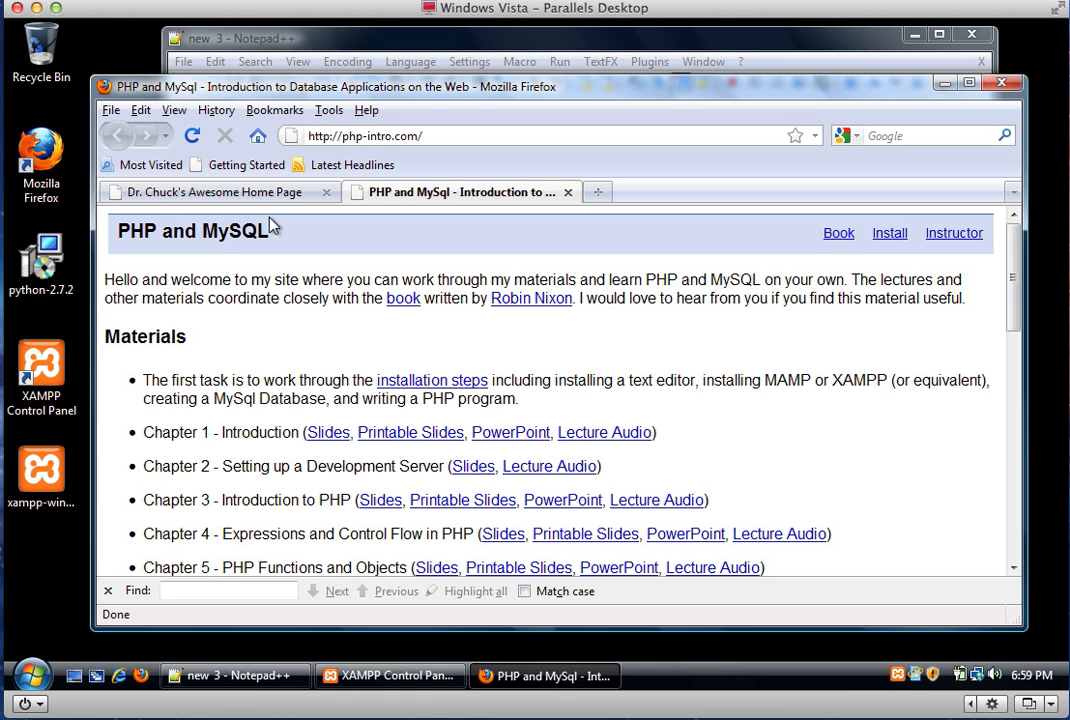
mouse_move(865, 262)
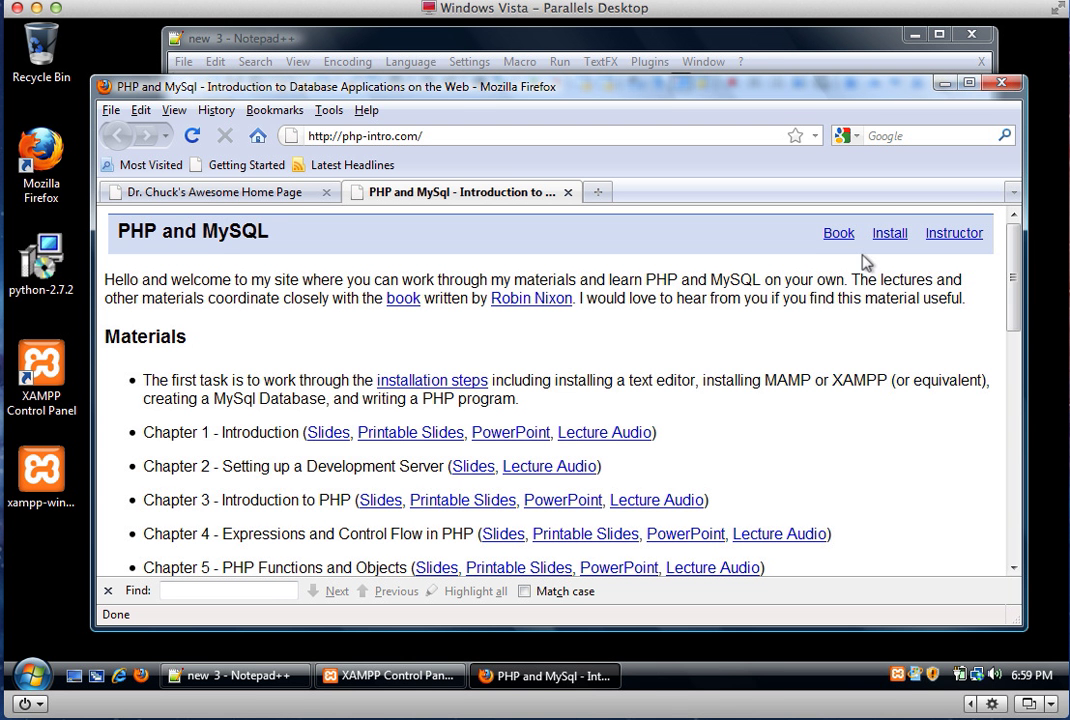
mouse_move(883, 225)
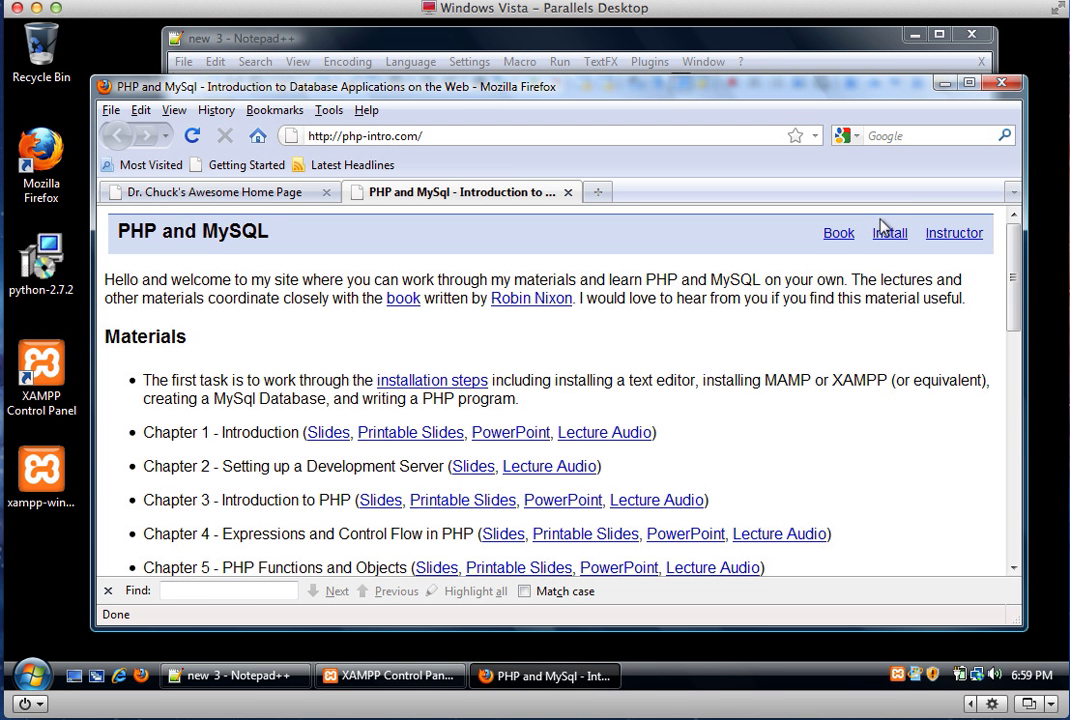
mouse_move(697, 450)
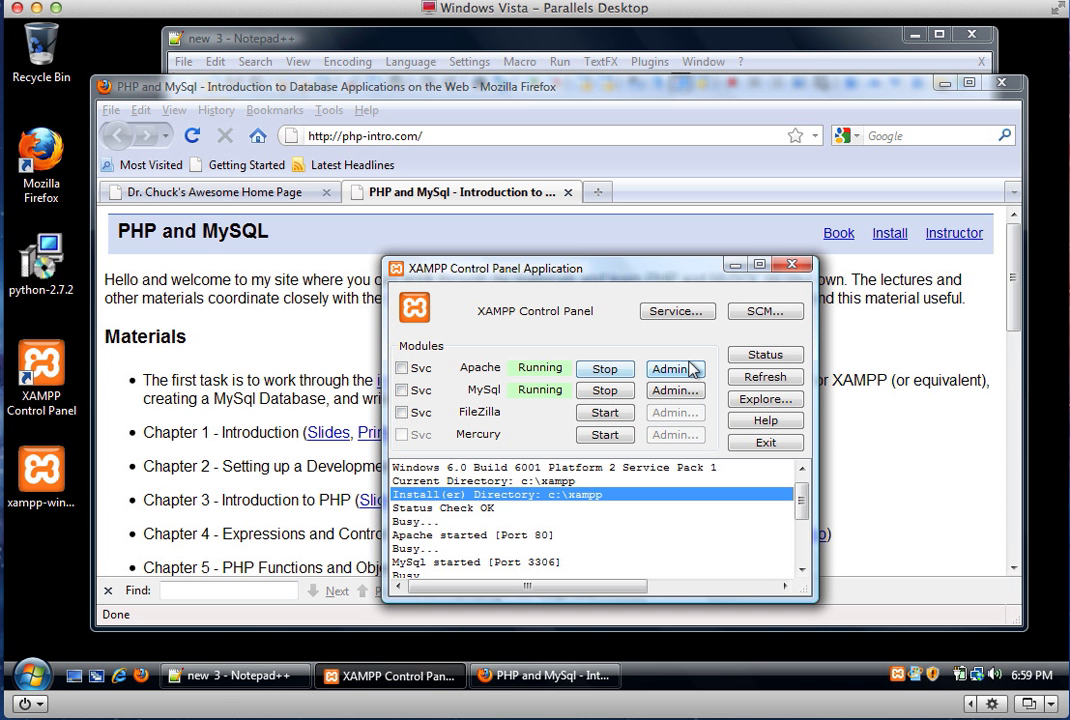
Step: Type a <?php script with print "Hello WOrld"; into the new document
click(230, 675)
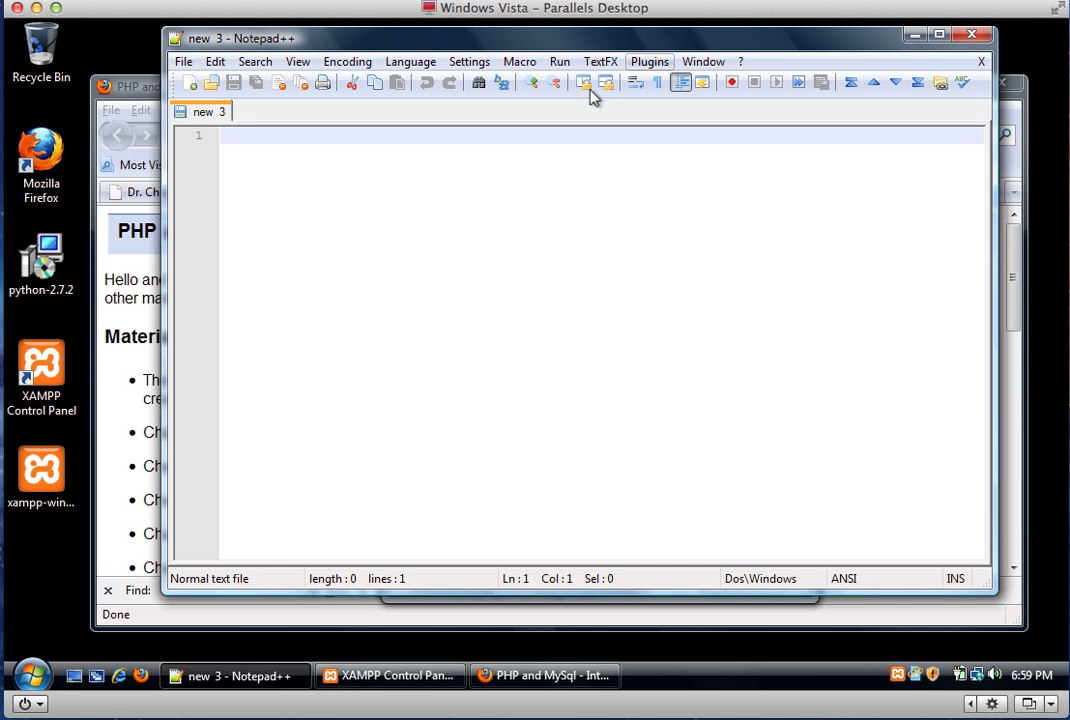
text(<?ph)
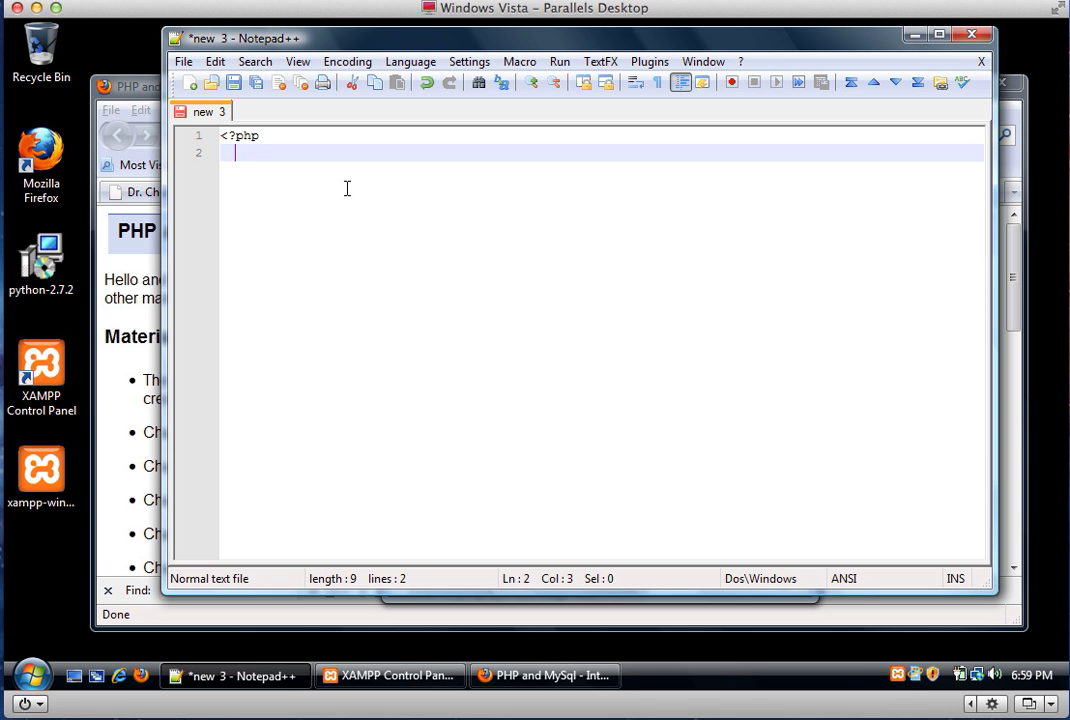
text(p)
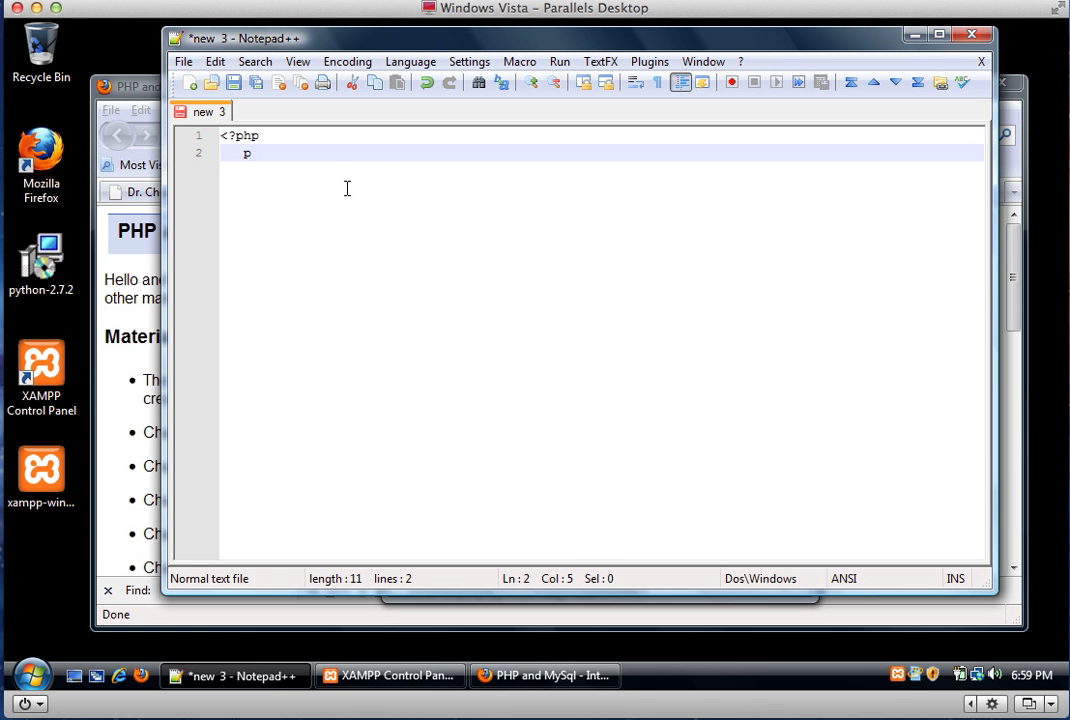
text(rint "Hello)
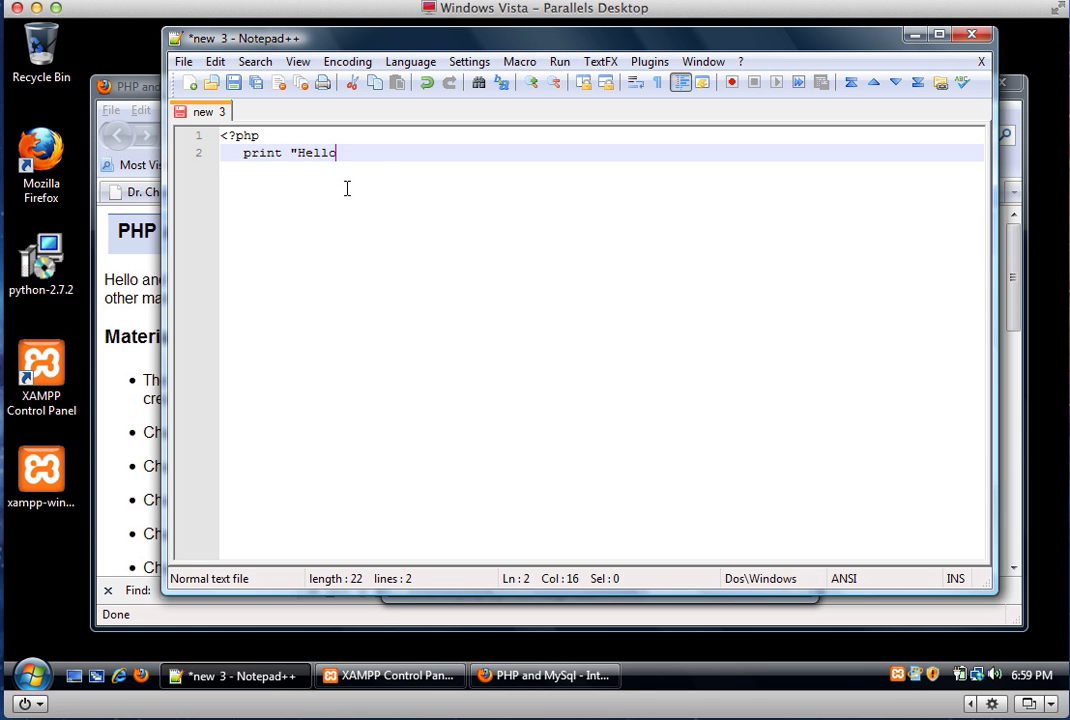
text(WOrld")
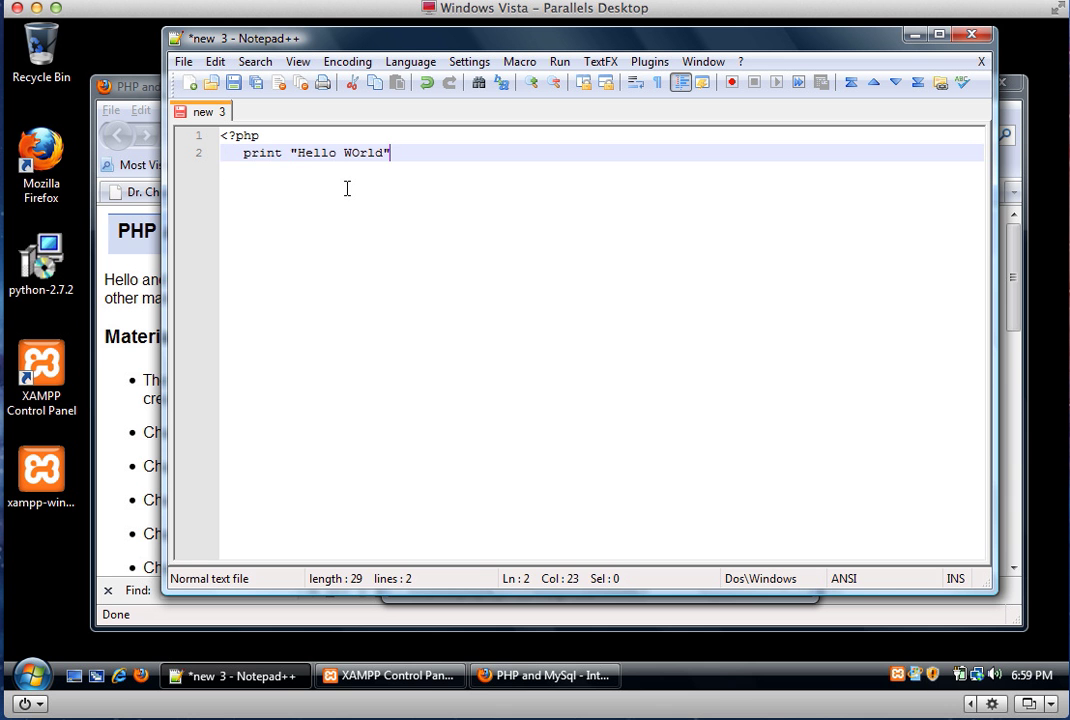
text(;)
text(?>)
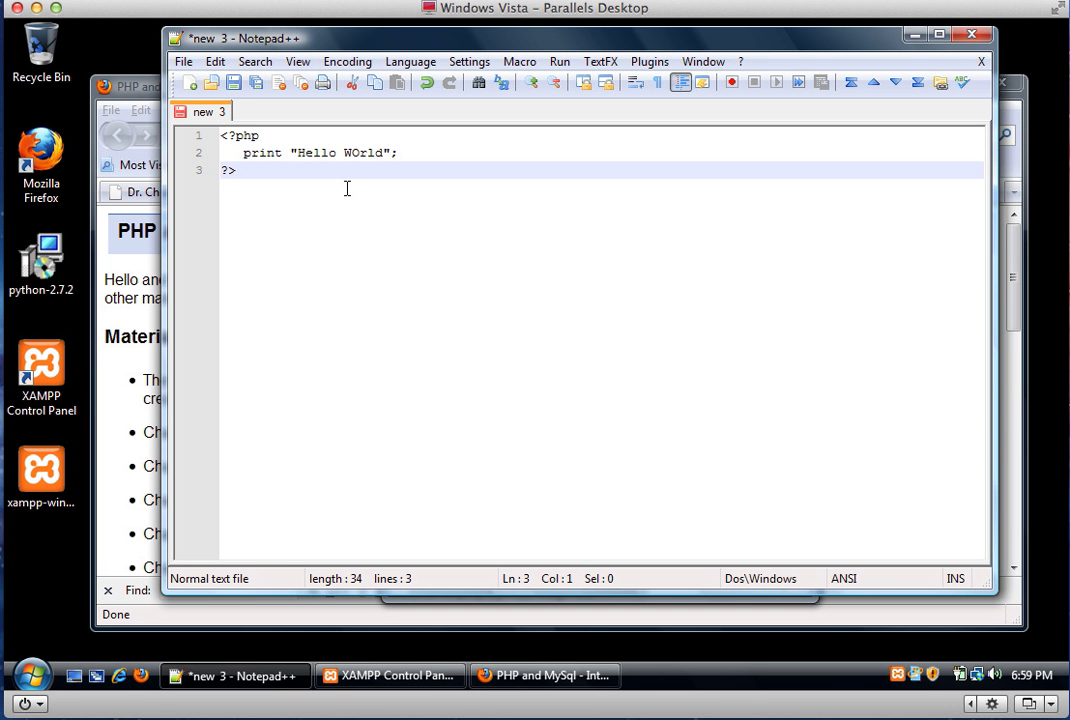
Step: In Save As, browse to htdocs, create an 'oops' folder and enter it
click(183, 61)
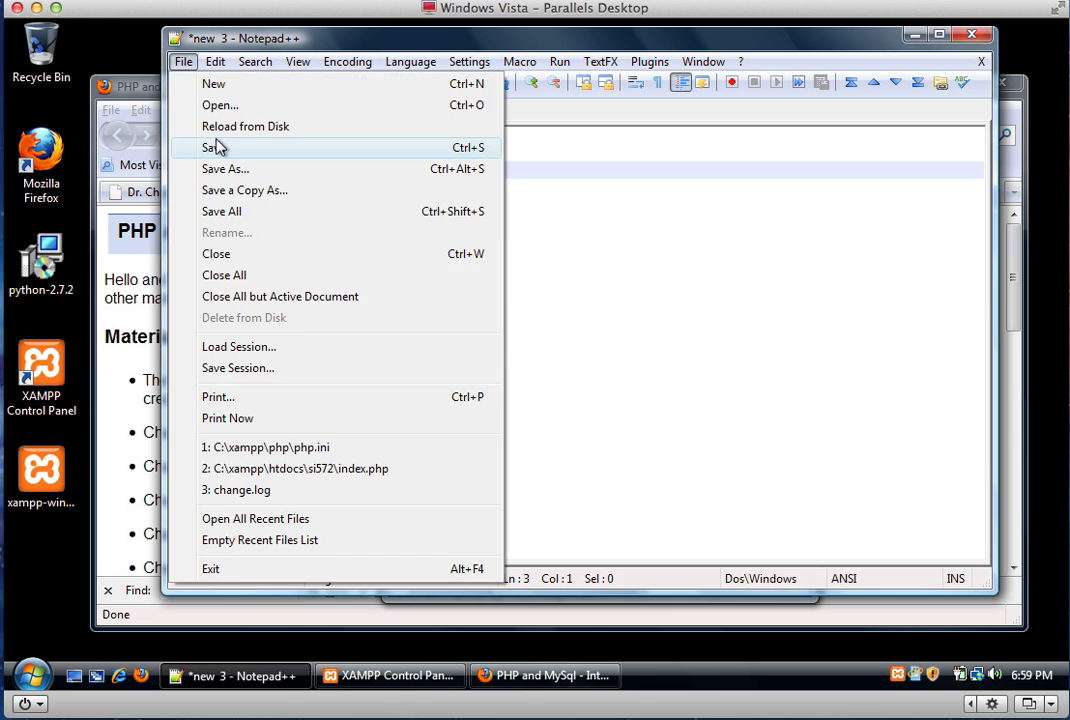
click(210, 147)
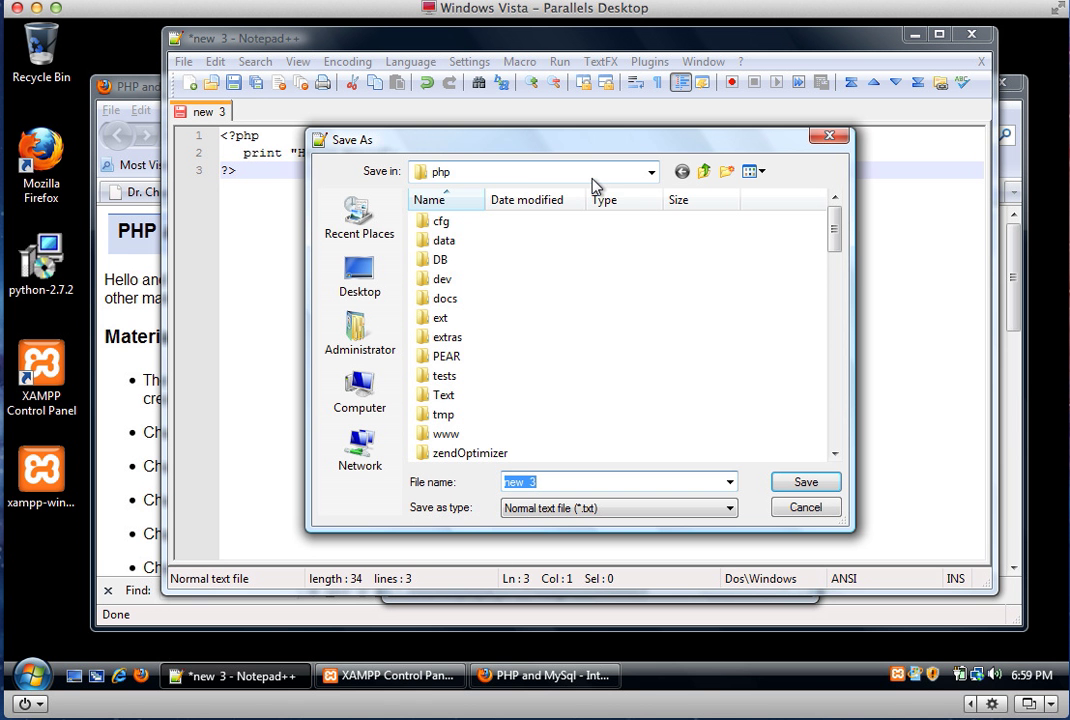
click(651, 171)
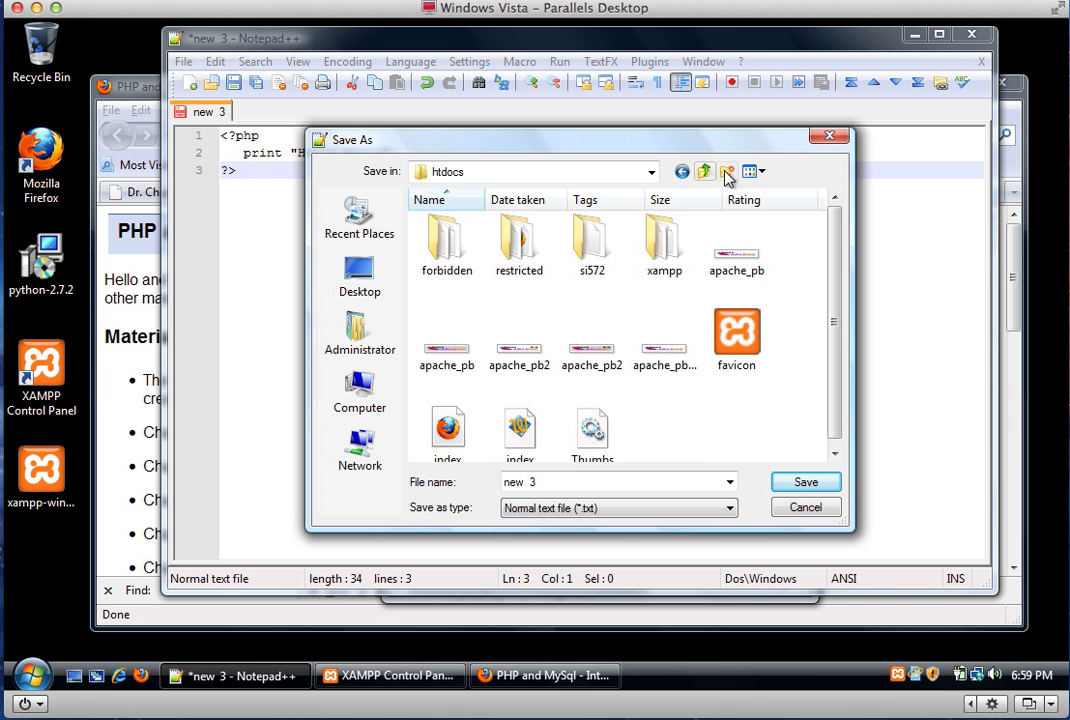
click(727, 171)
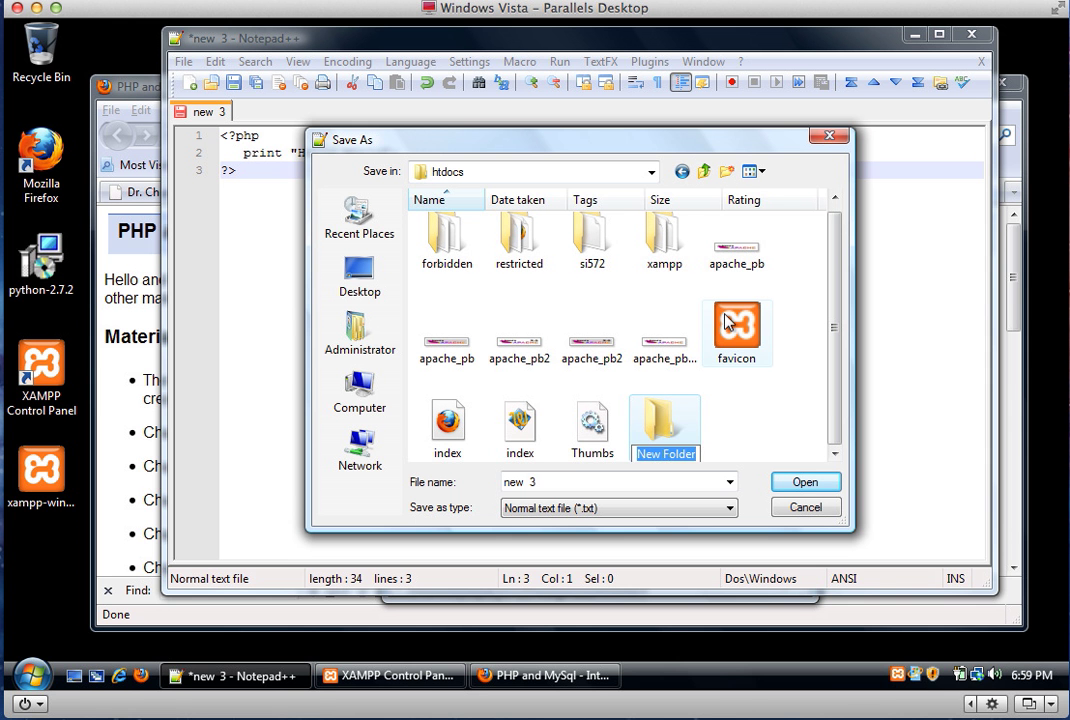
text(oops)
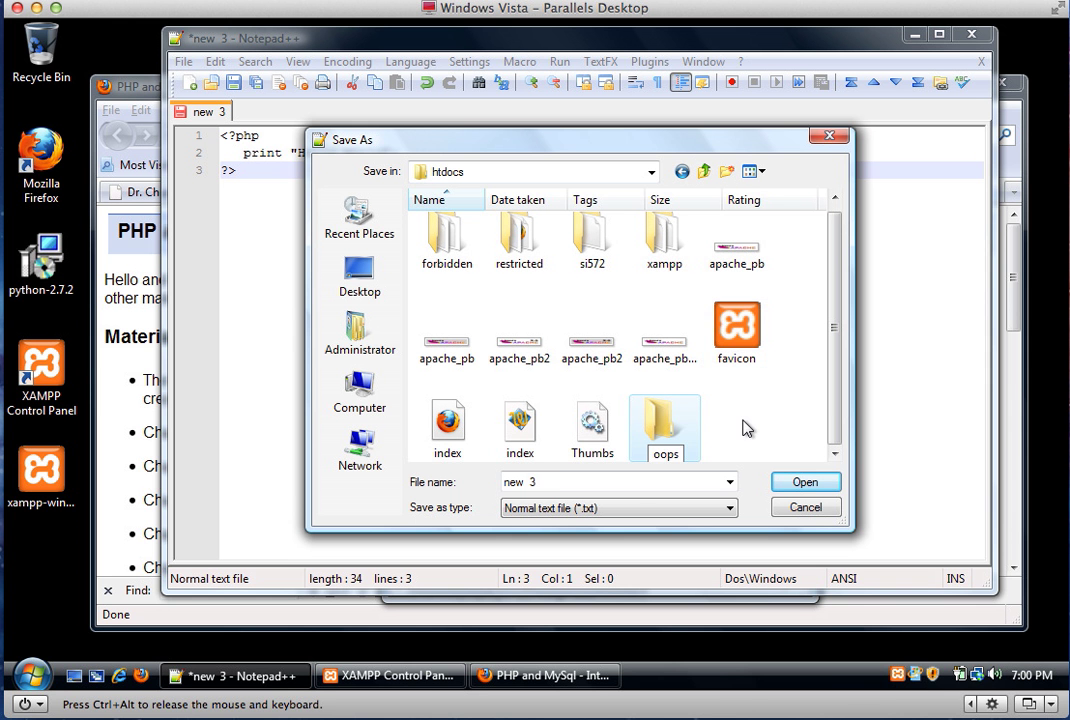
double_click(665, 420)
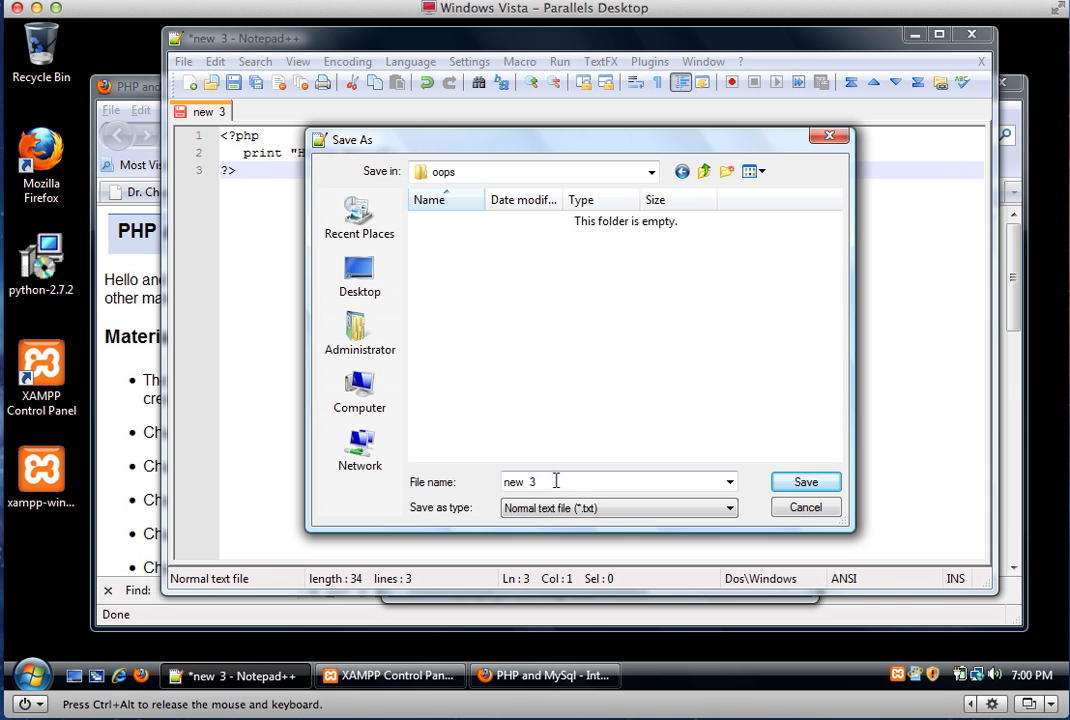
Step: Save the script as oops.php in the oops folder
key(BackSpace)
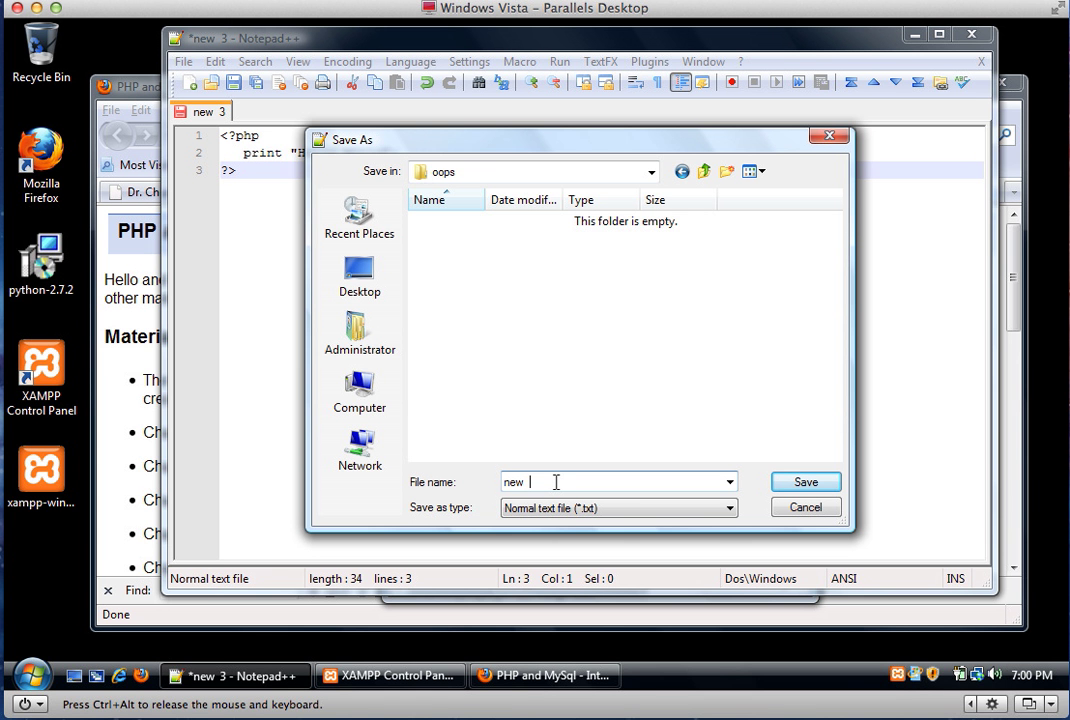
text(oop)
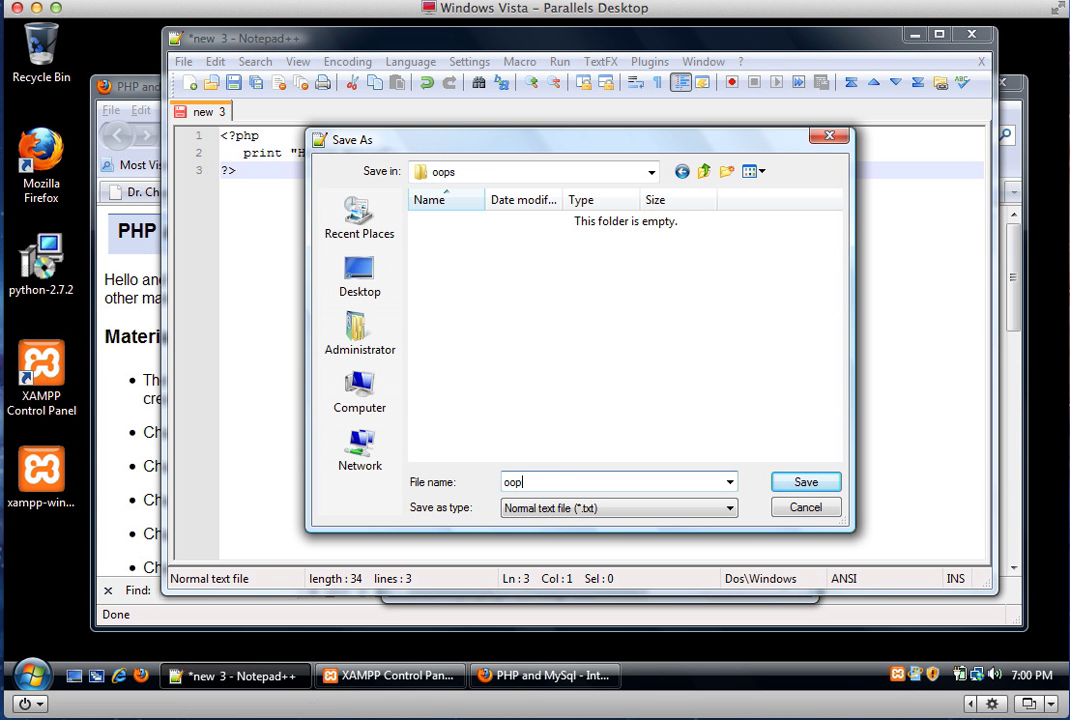
text(s.php)
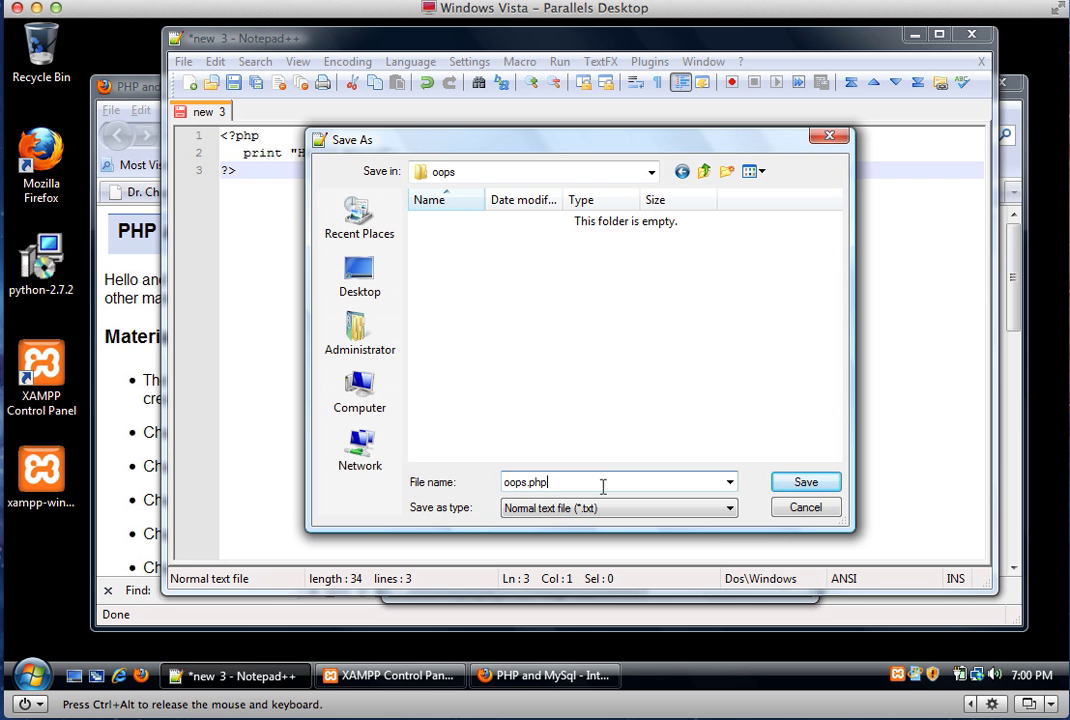
click(805, 482)
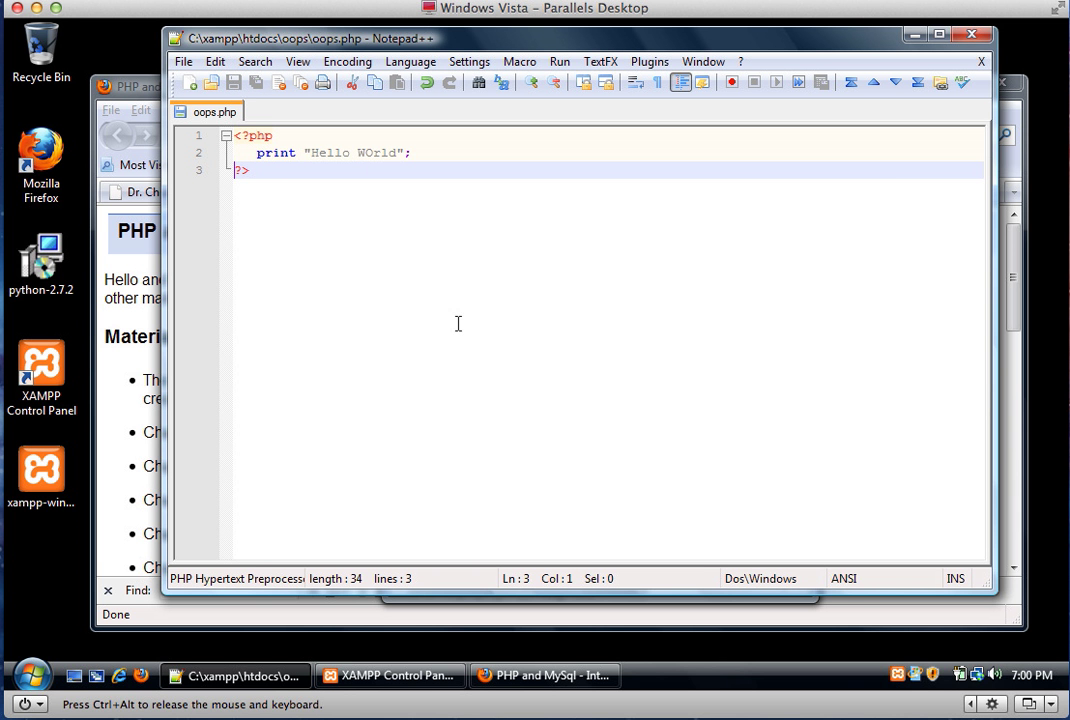
click(544, 675)
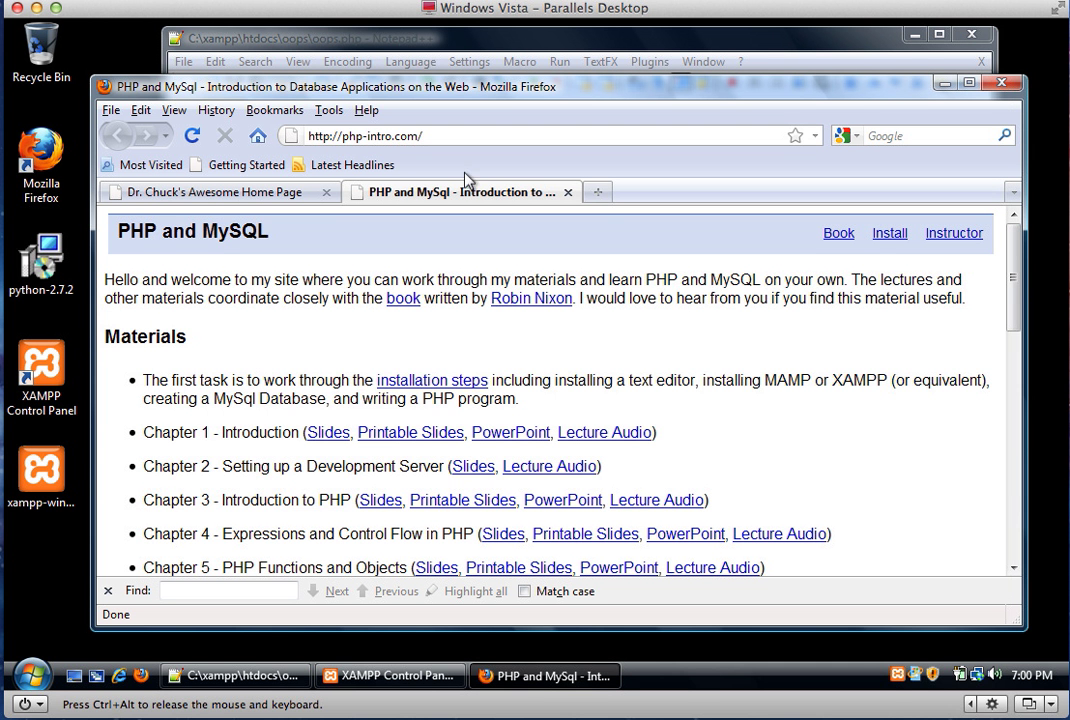
mouse_move(595, 225)
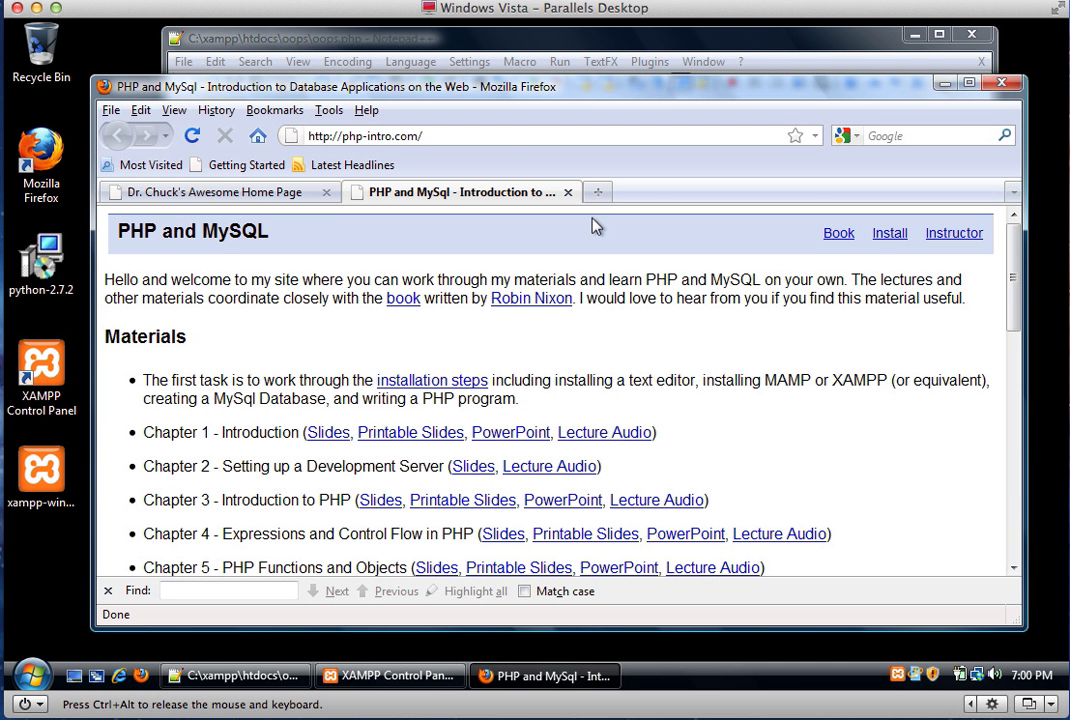
click(597, 191)
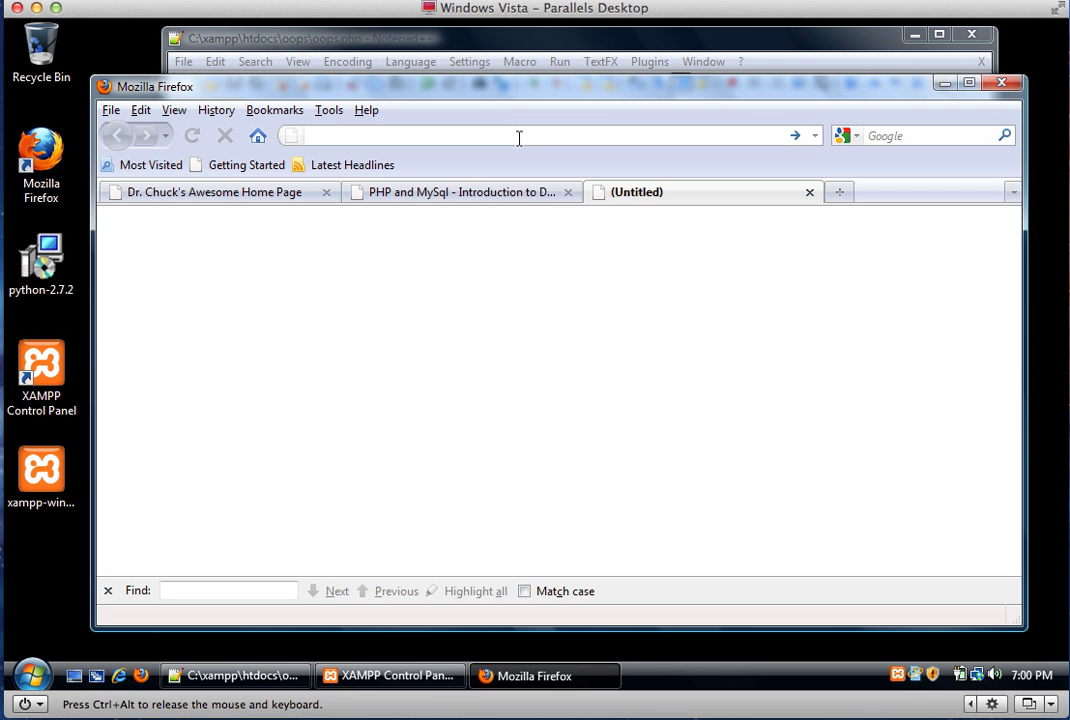
text(http://)
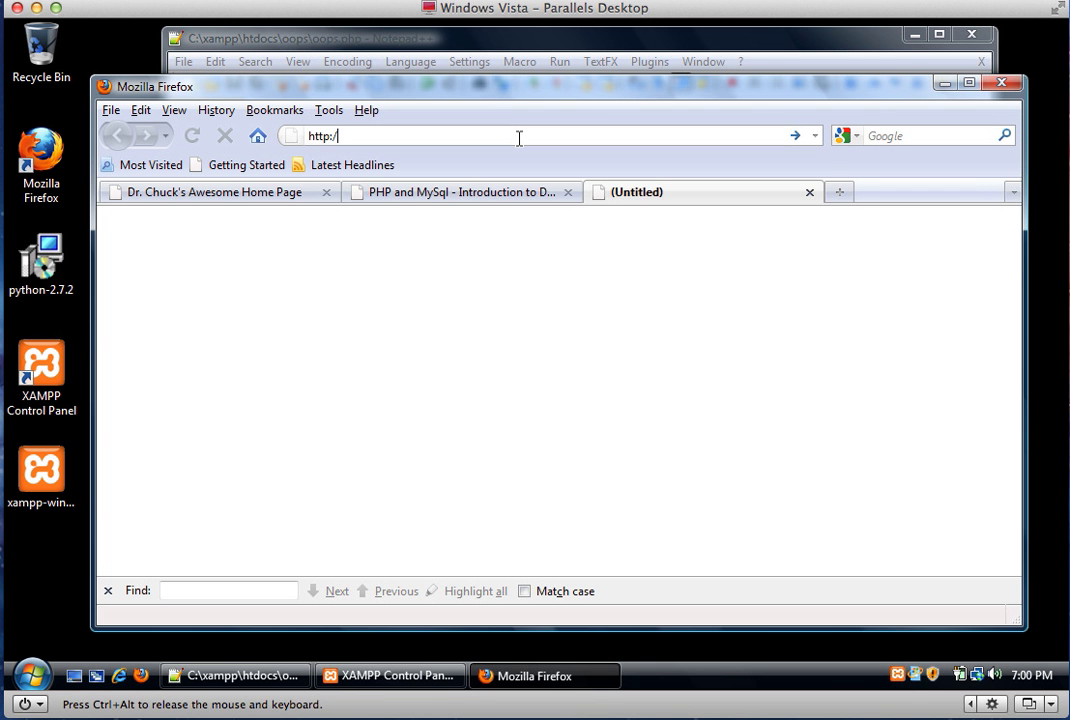
text(localhost/)
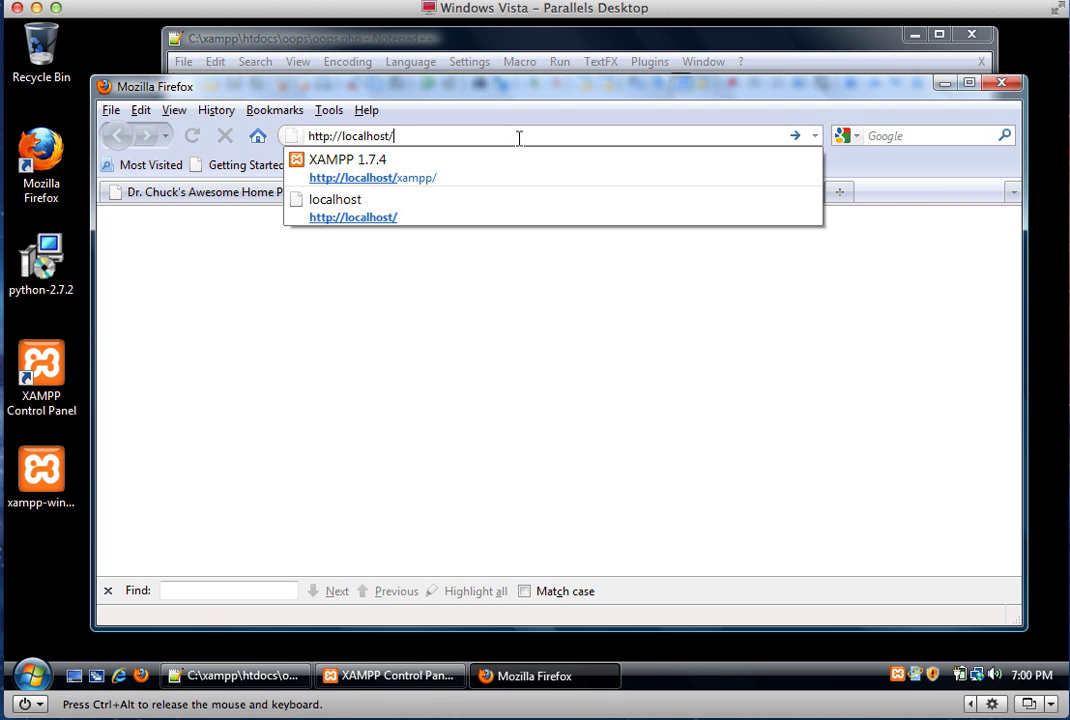
text(oop)
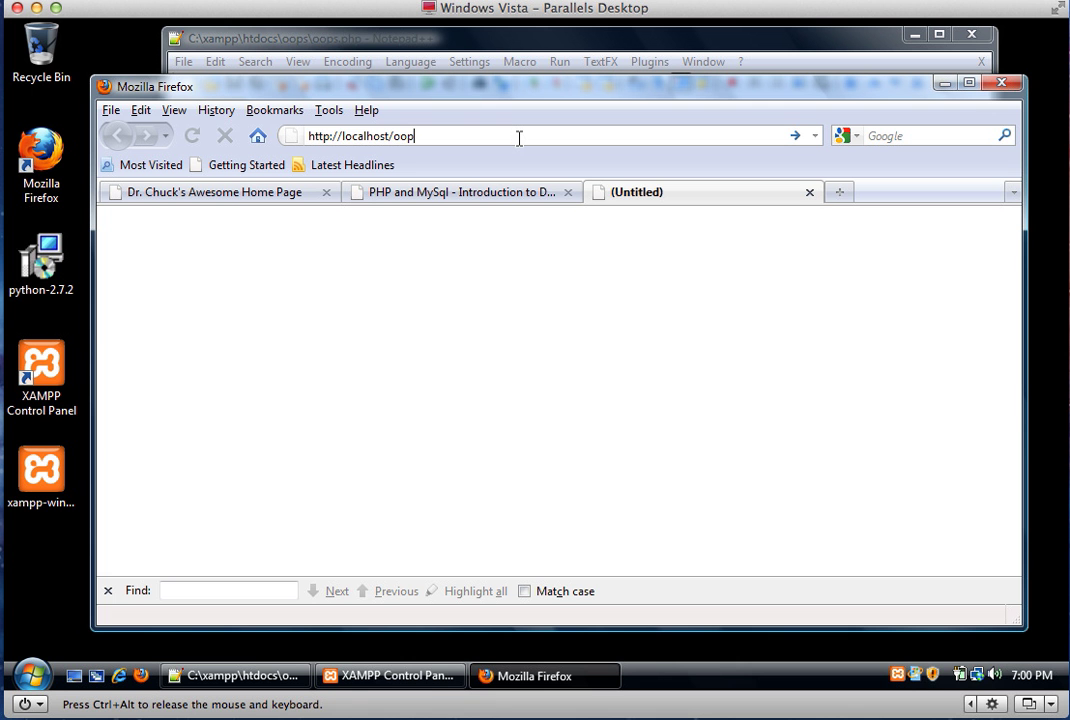
text(s/oops.p)
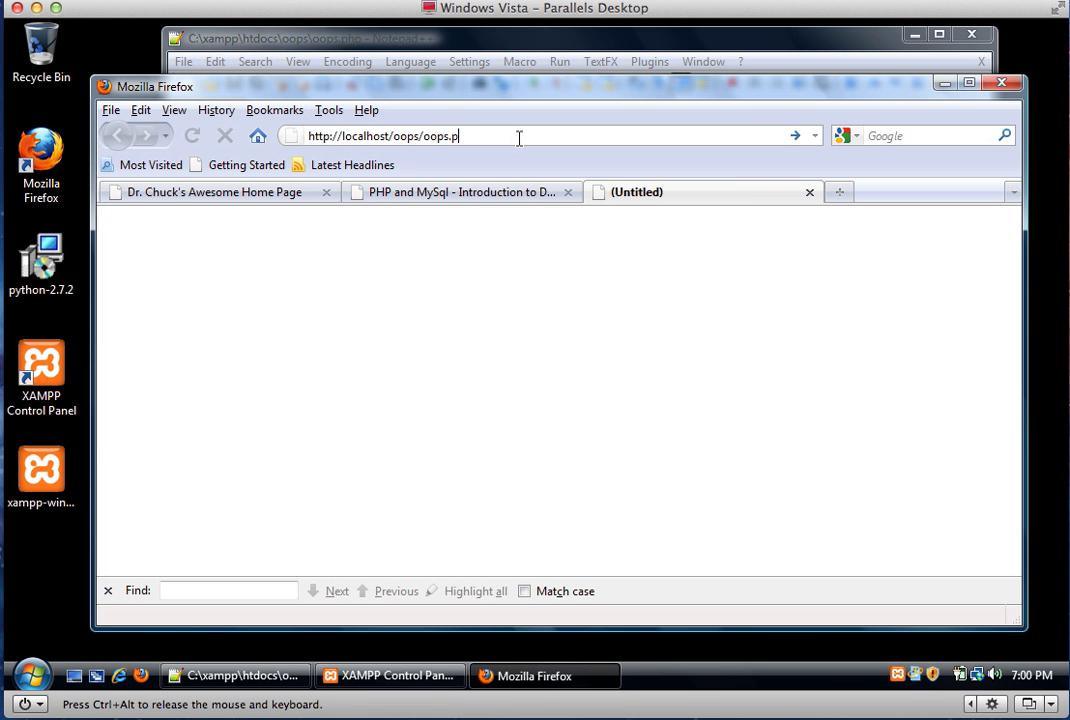
key(Return)
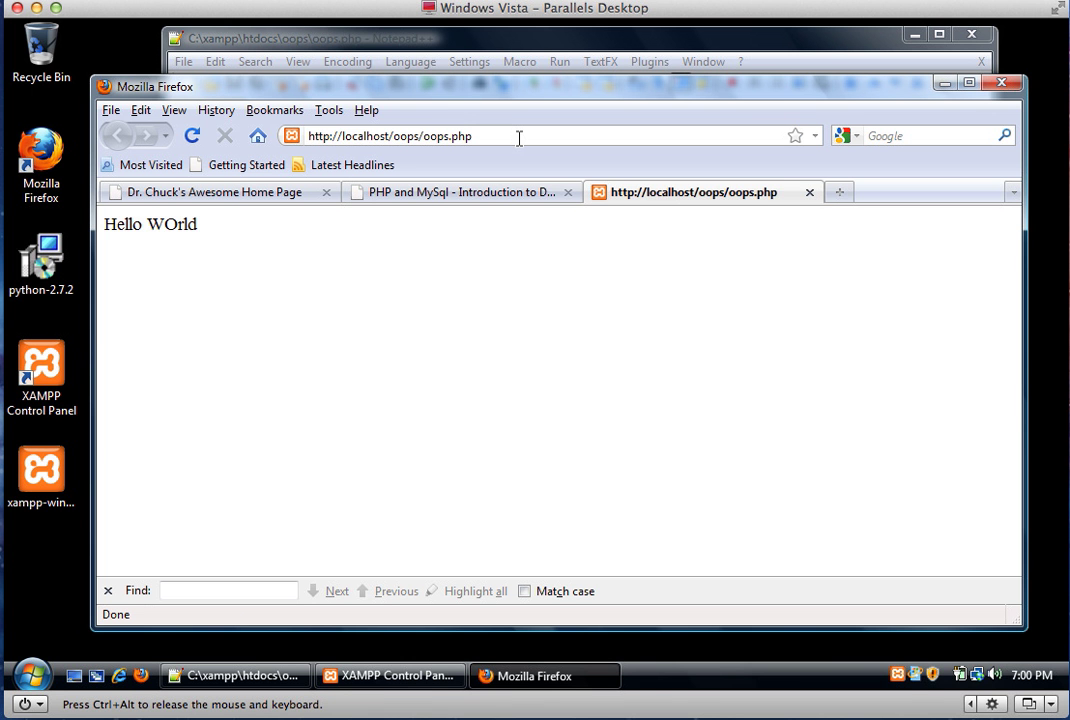
mouse_move(266, 217)
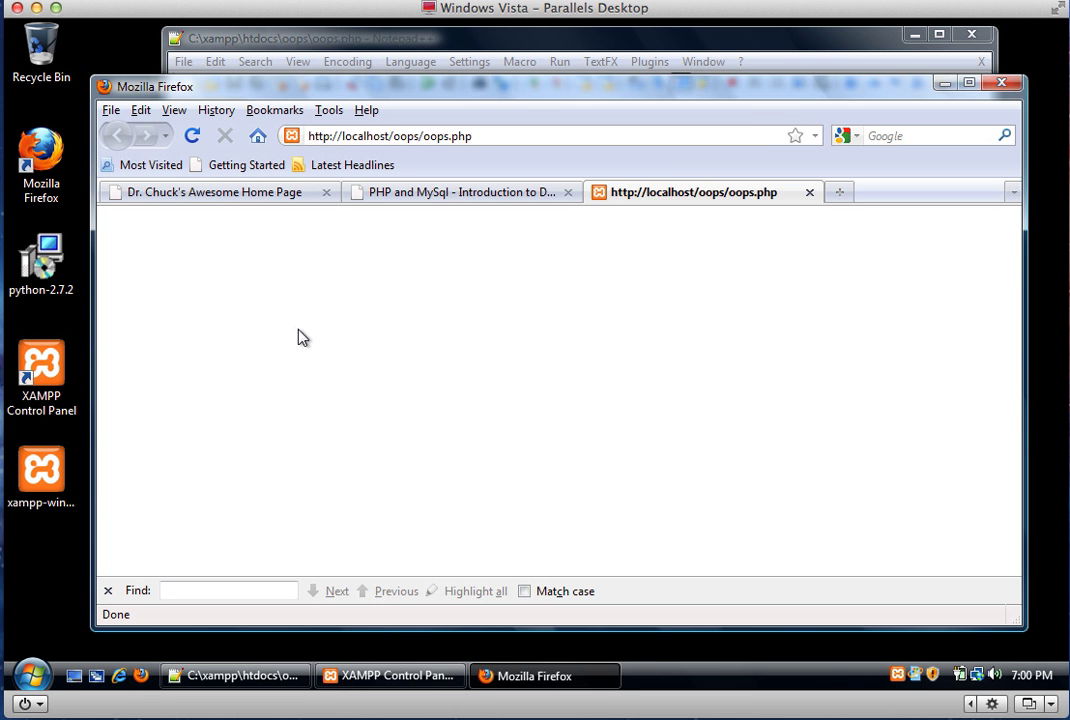
mouse_move(374, 25)
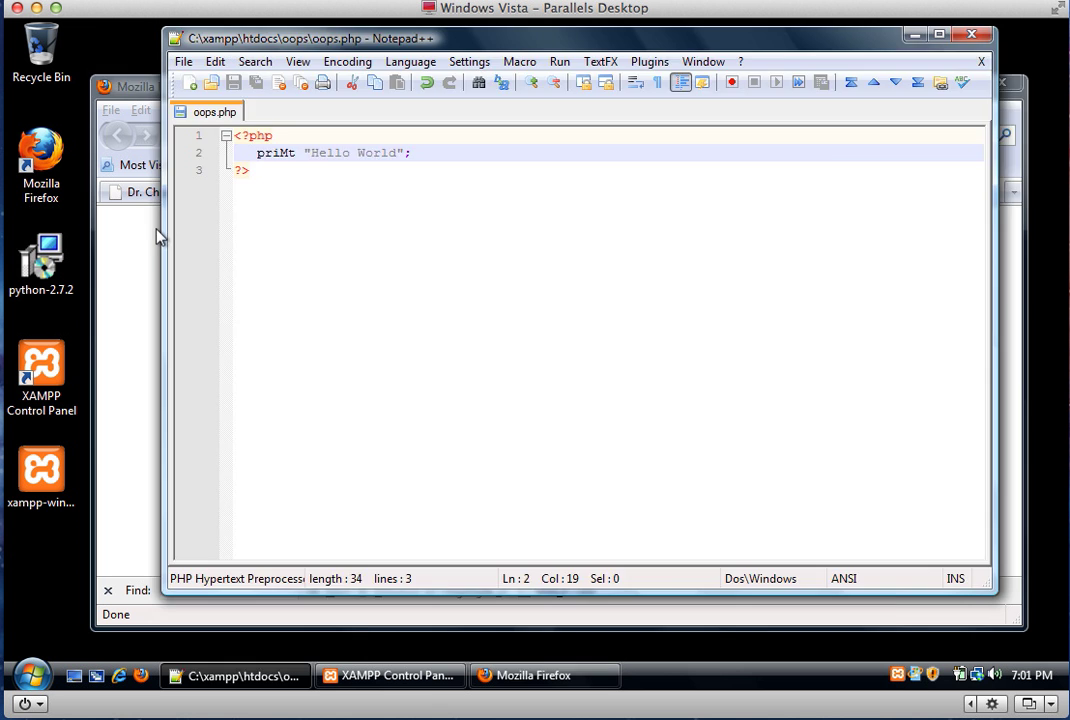
Step: Switch to Firefox to view the reloaded, blank oops.php page
click(544, 675)
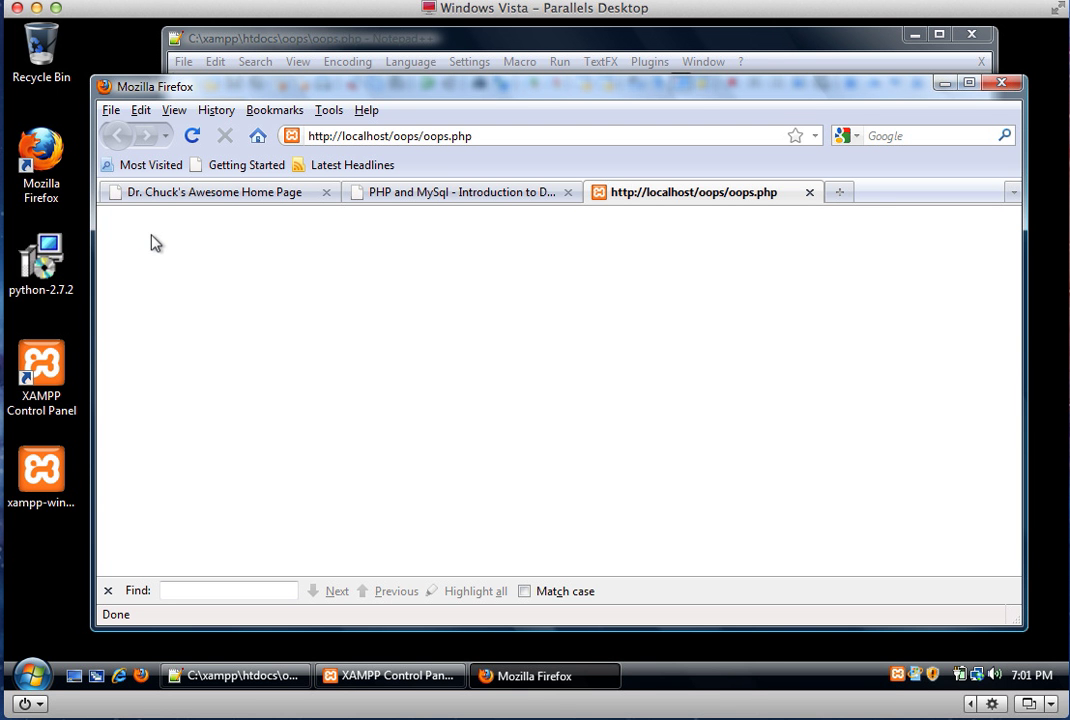
mouse_move(148, 68)
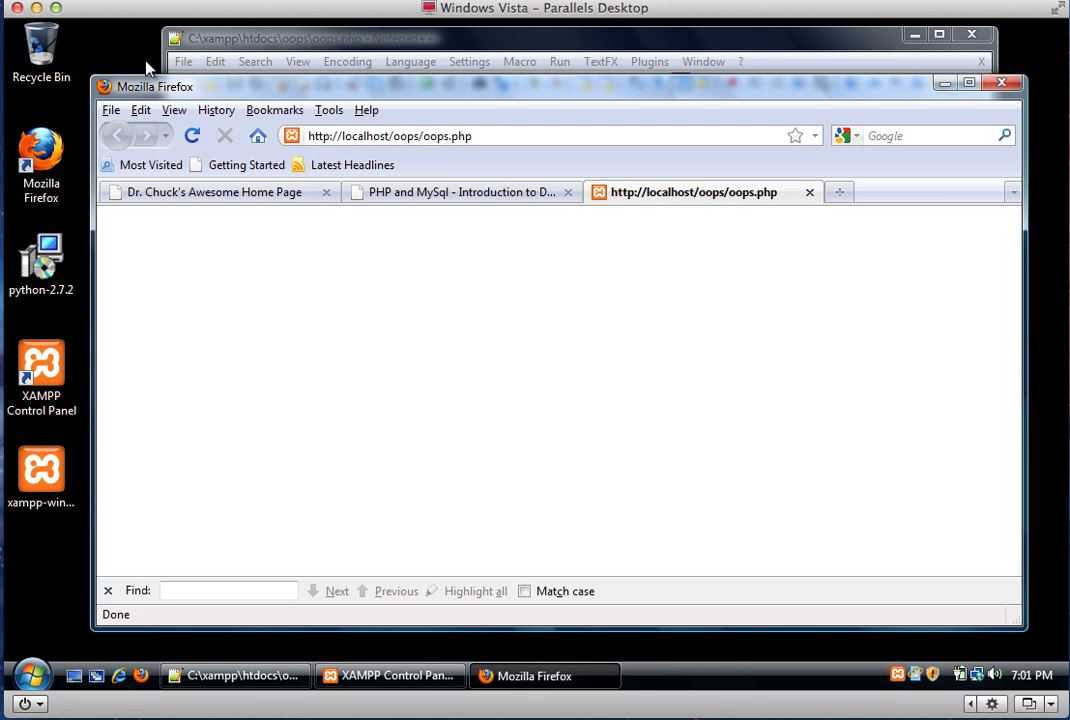
mouse_move(251, 293)
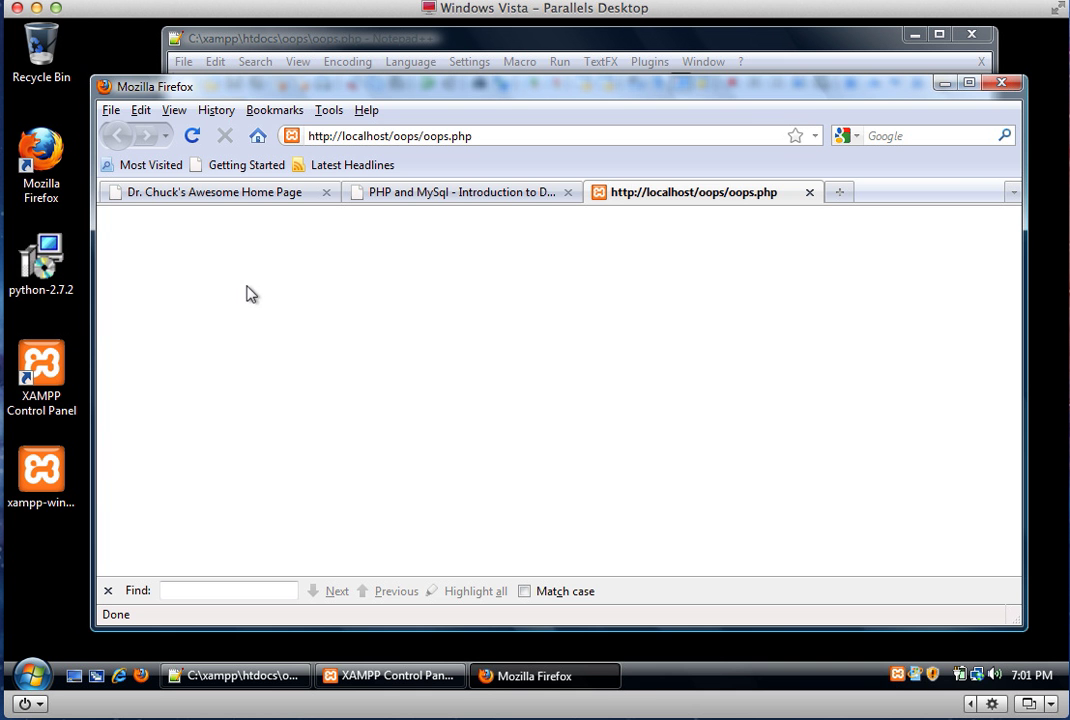
Step: Open XAMPP's phpinfo page and search for display_errors, which reads Off
click(390, 675)
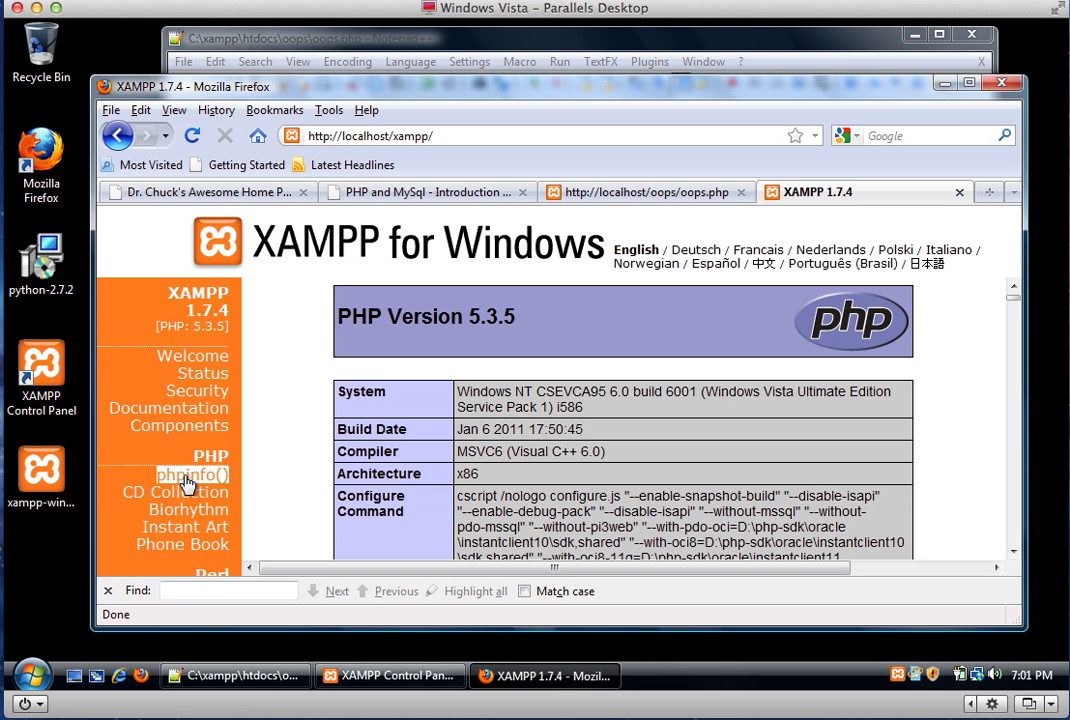
mouse_move(315, 481)
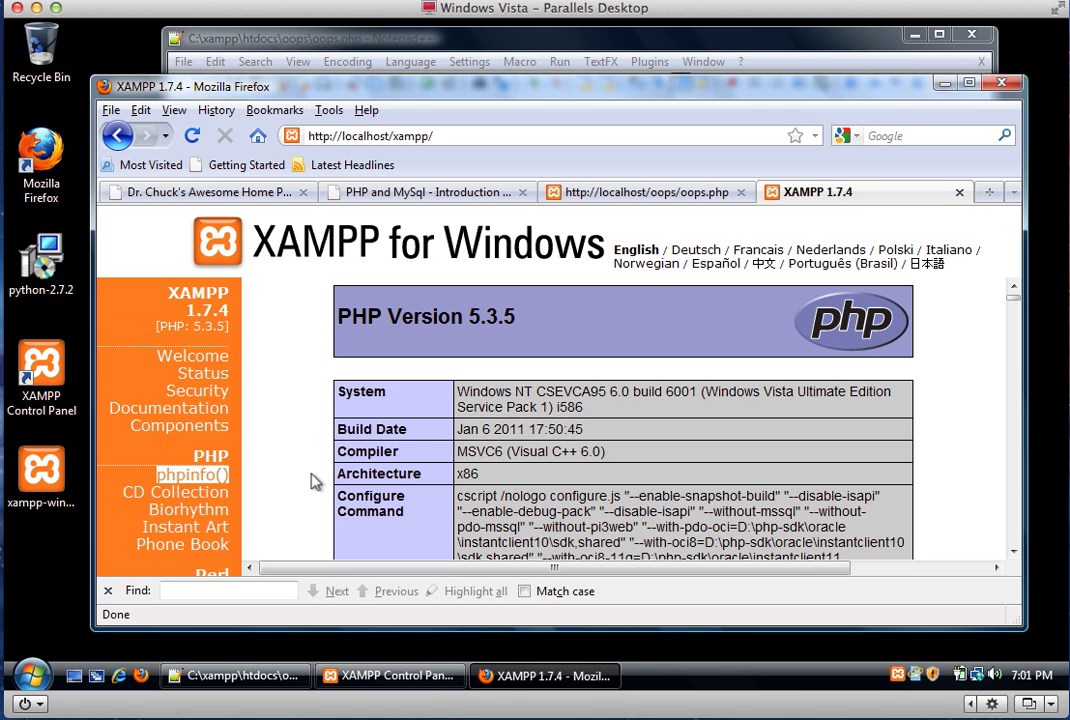
text(di)
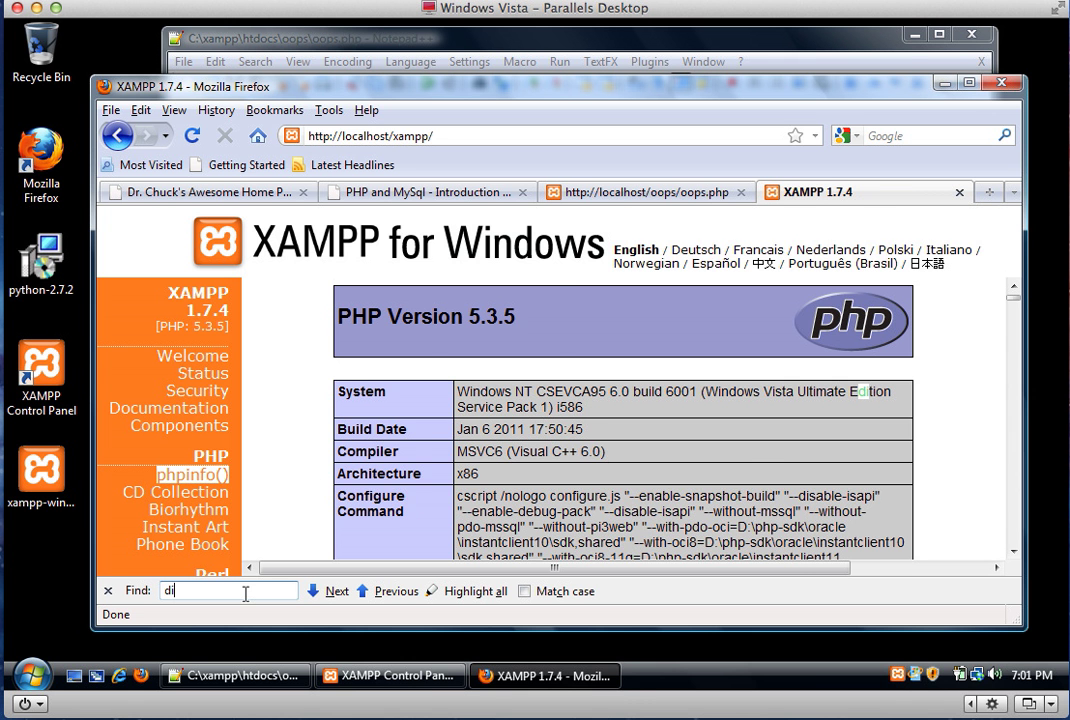
text(splay_)
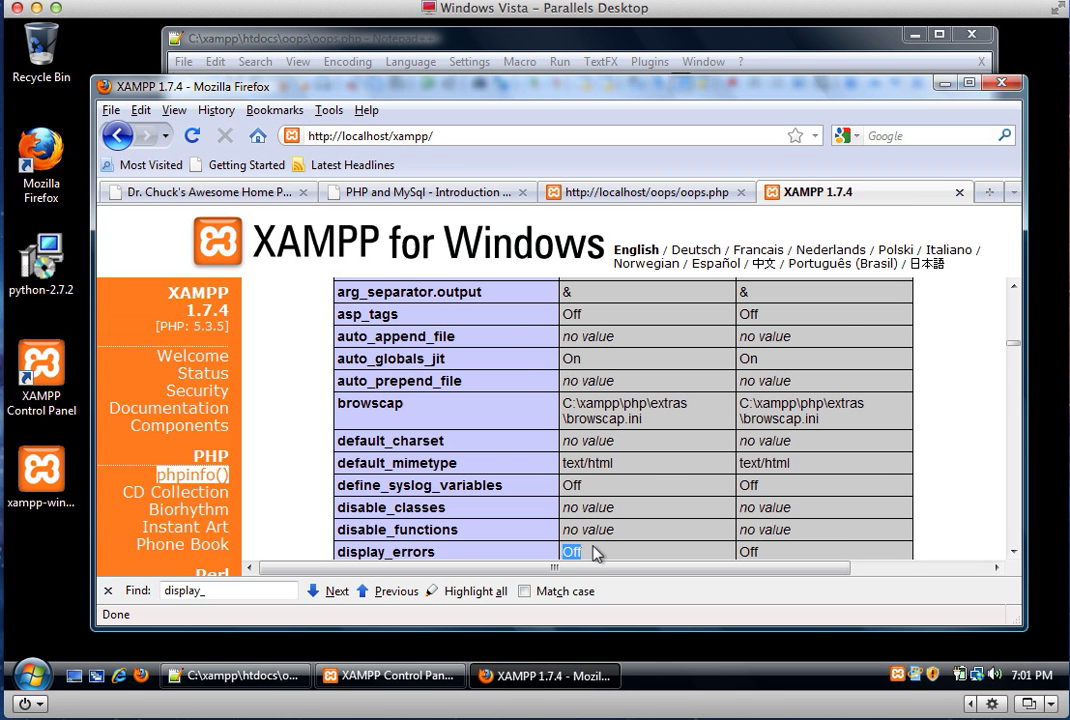
mouse_move(628, 545)
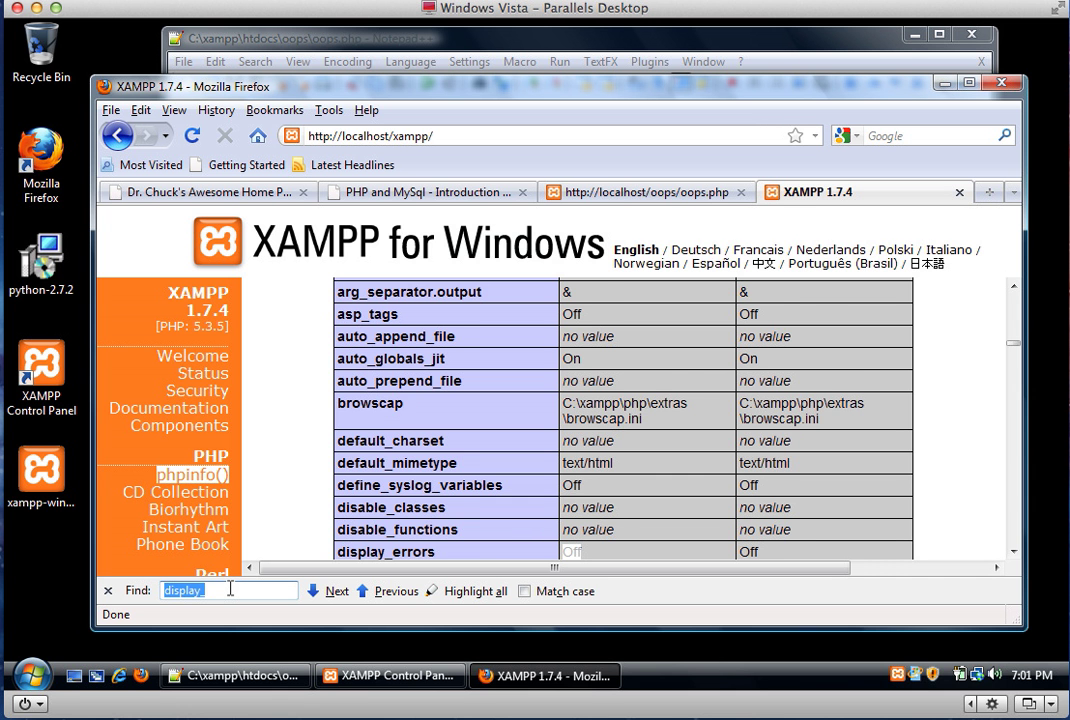
Step: Search the page for php.ini to find the loaded configuration file path
text(p)
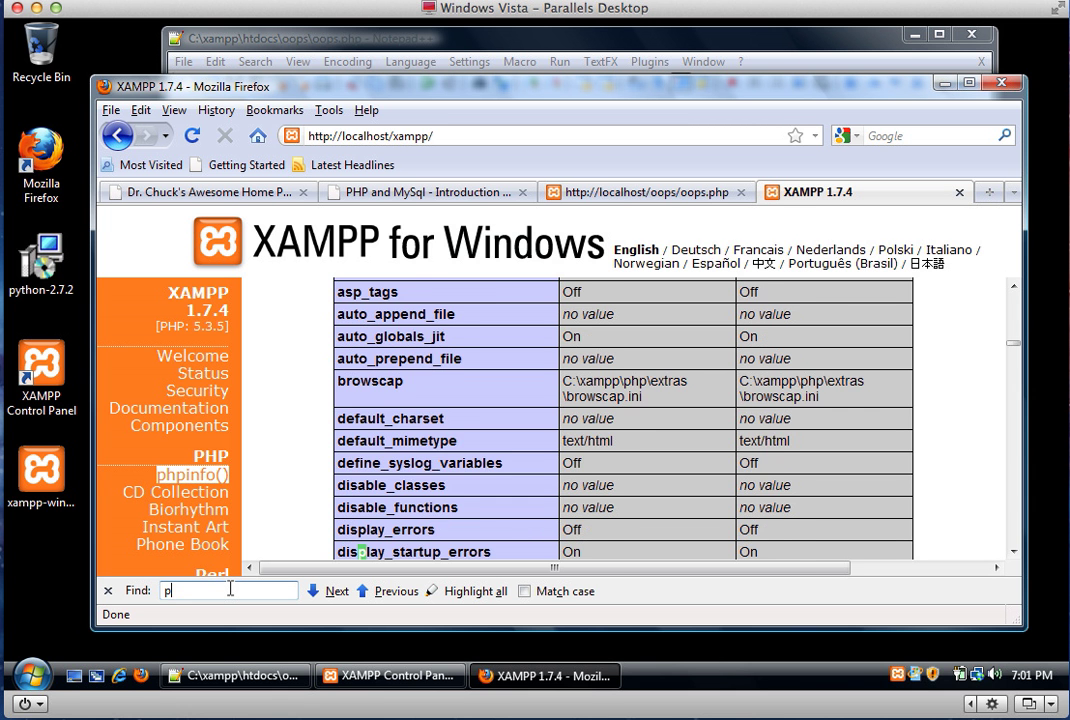
text(hp.)
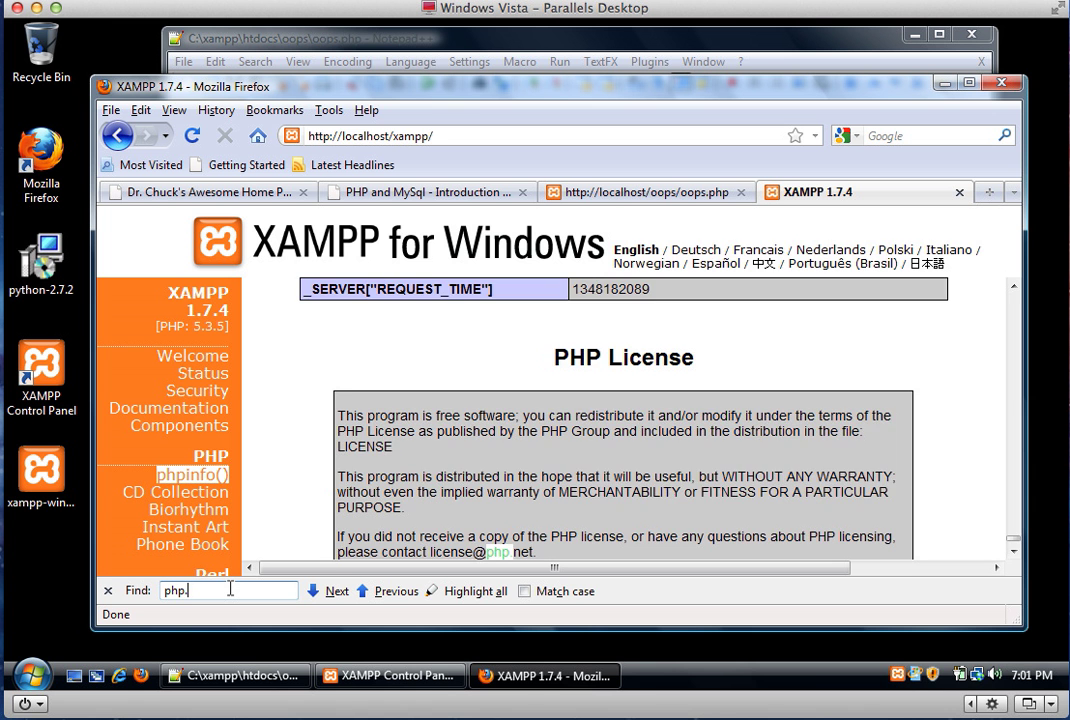
text(in)
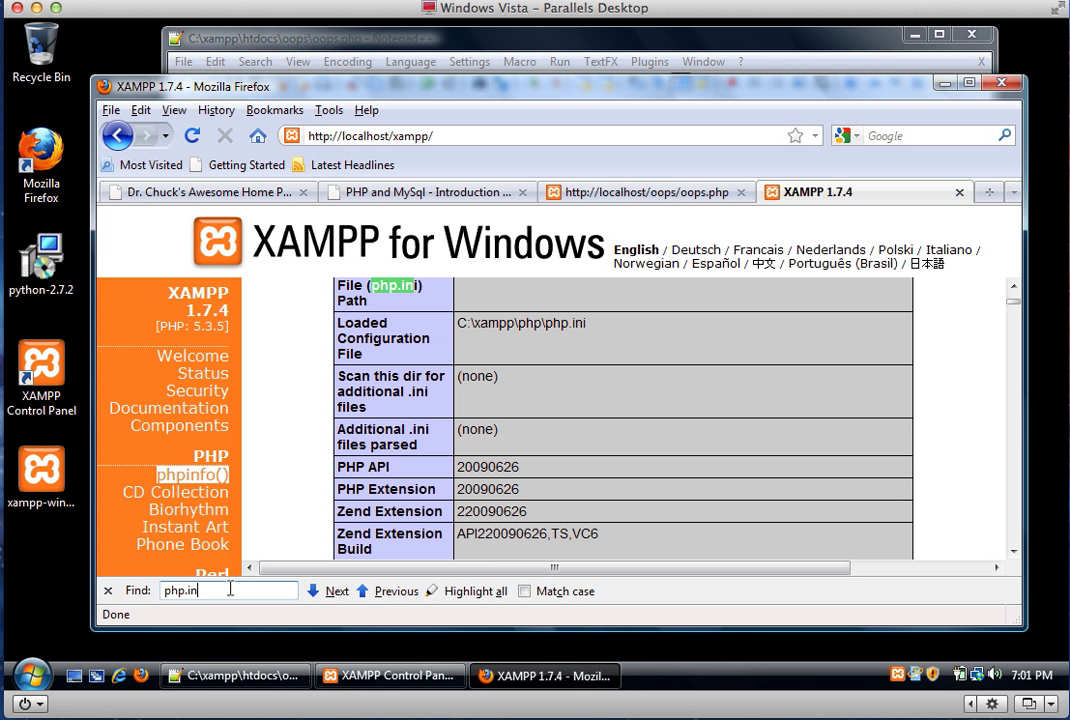
mouse_move(334, 525)
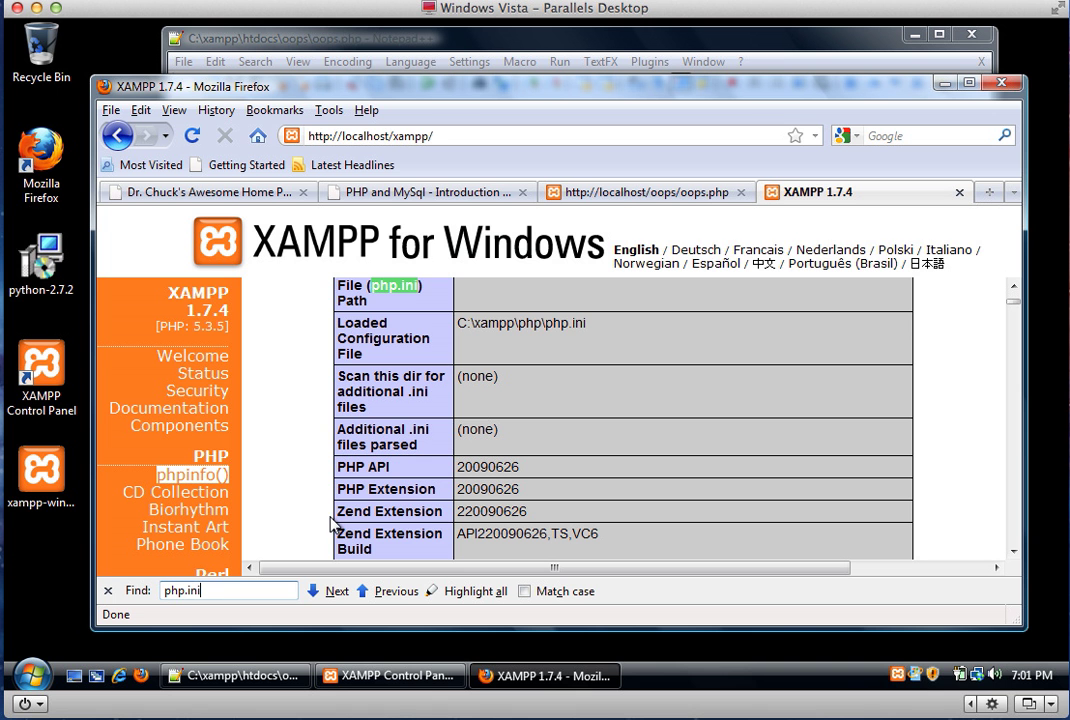
mouse_move(458, 335)
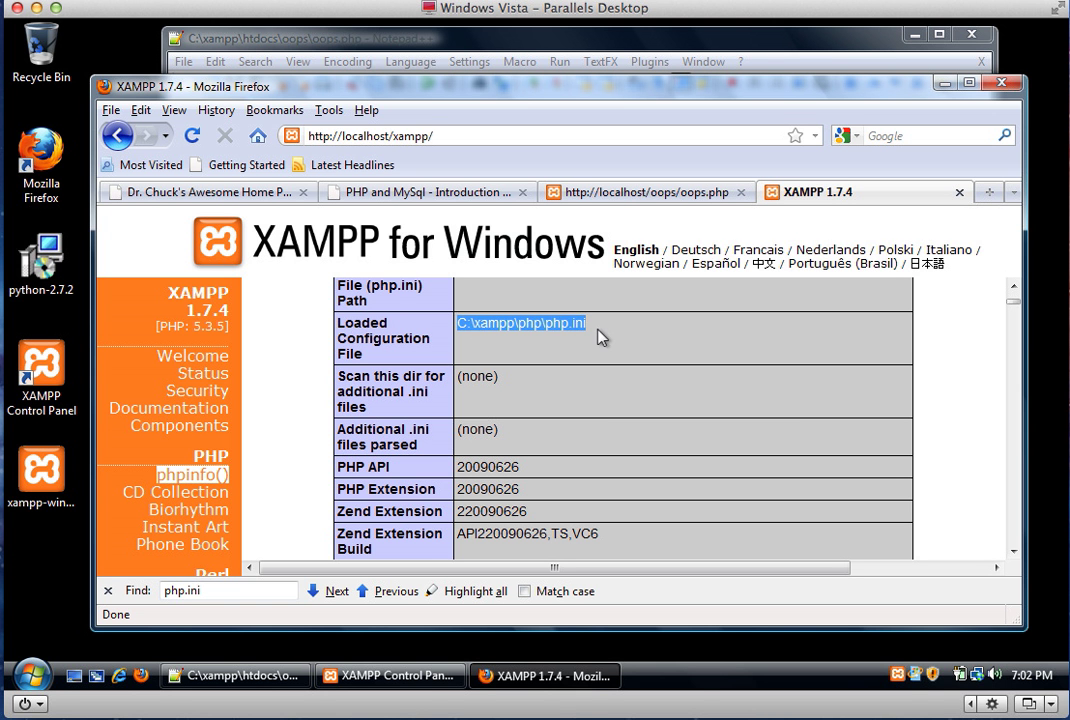
mouse_move(503, 344)
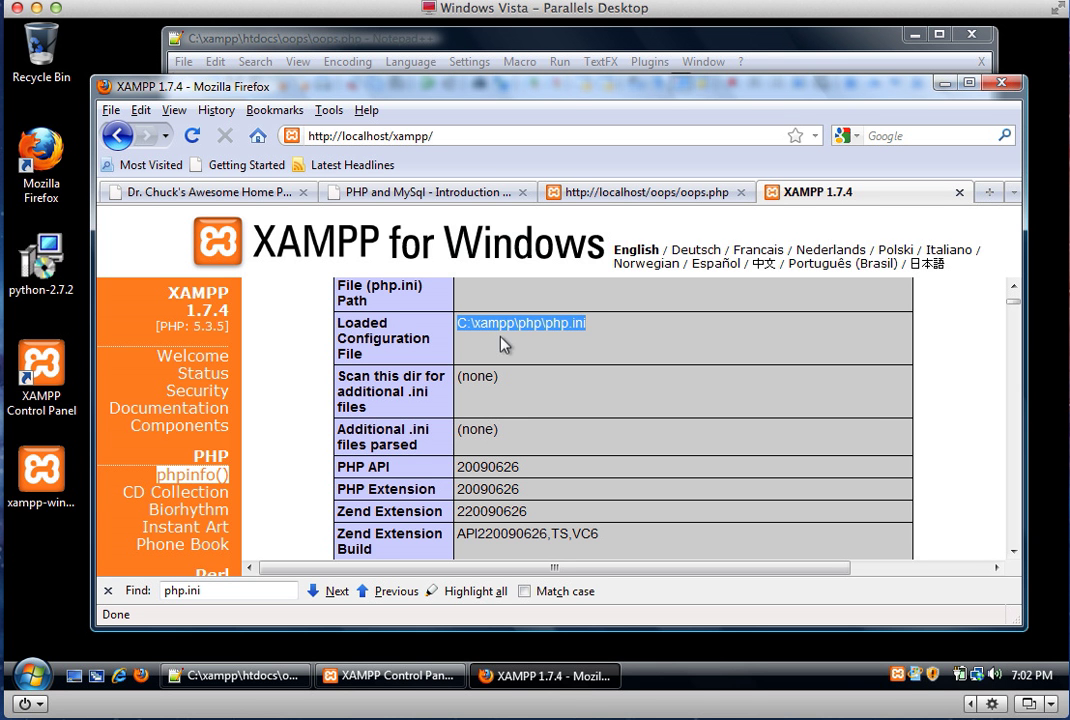
mouse_move(539, 339)
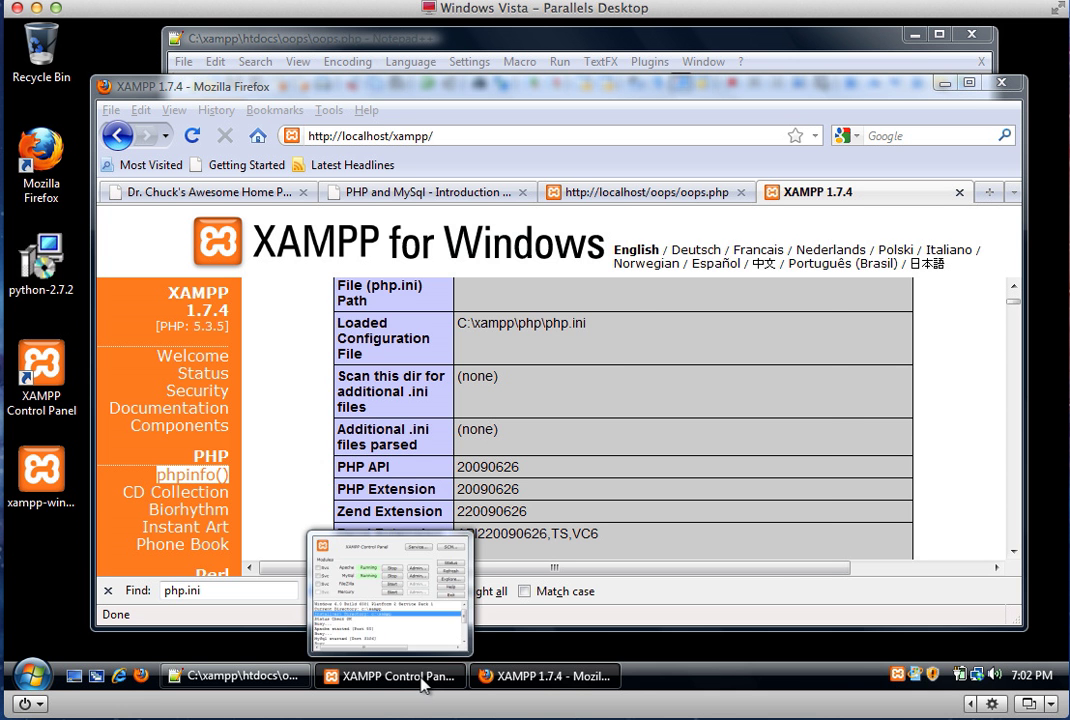
Step: In Notepad++'s Open dialog, browse up to xampp and into the php folder
click(390, 676)
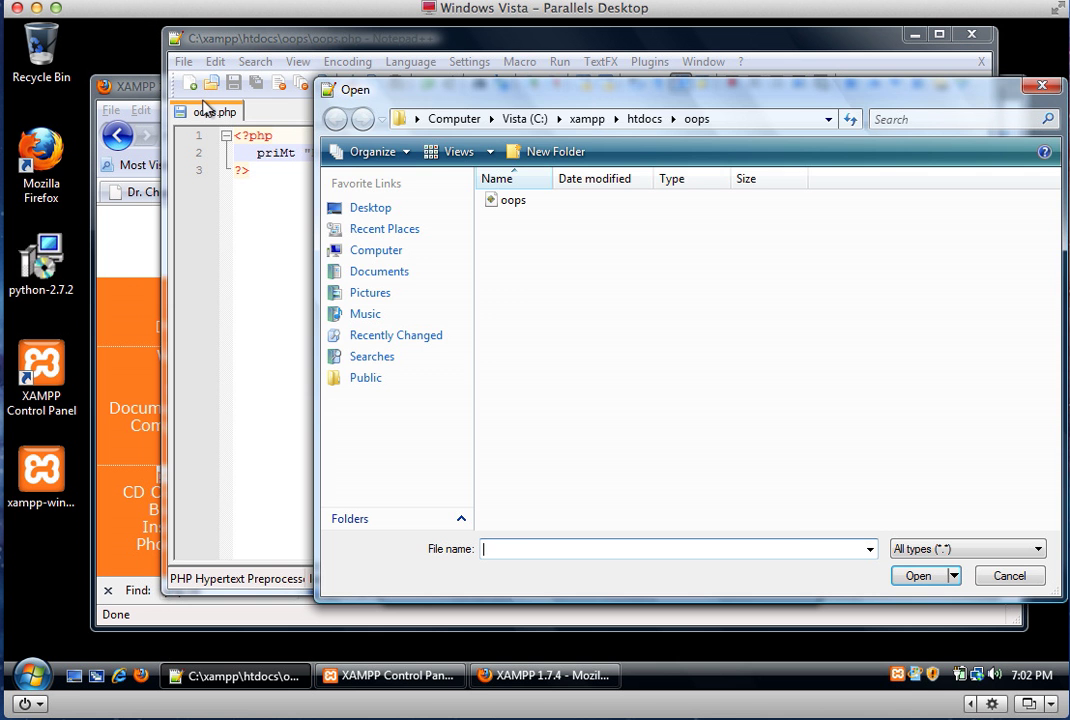
mouse_move(588, 119)
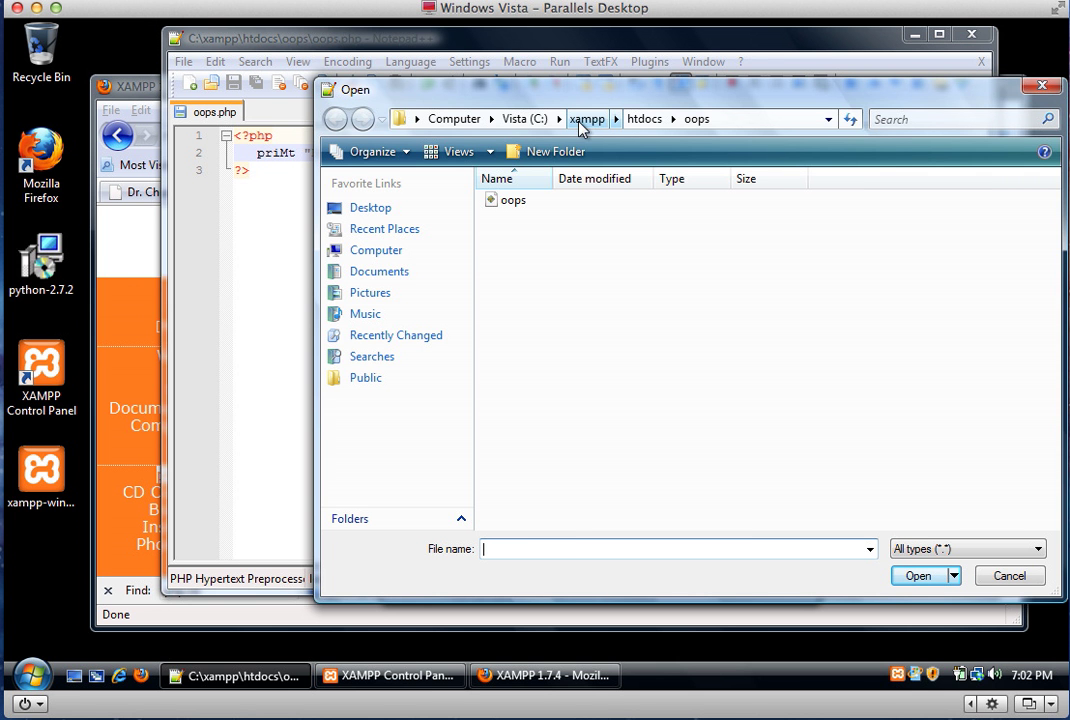
click(588, 119)
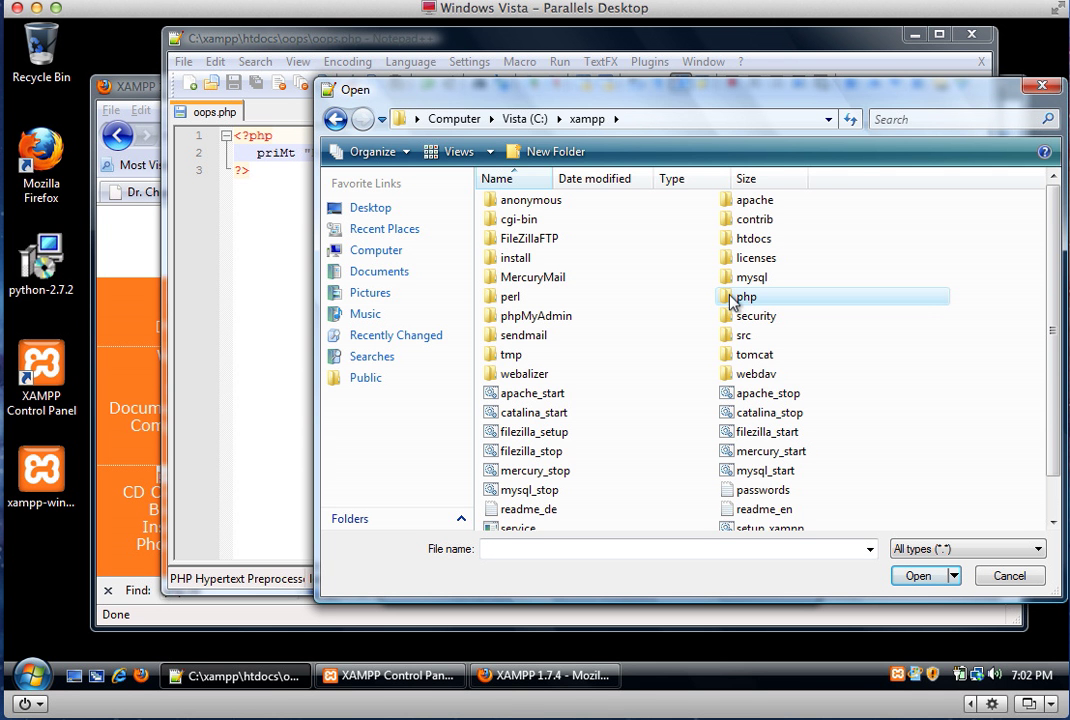
double_click(746, 296)
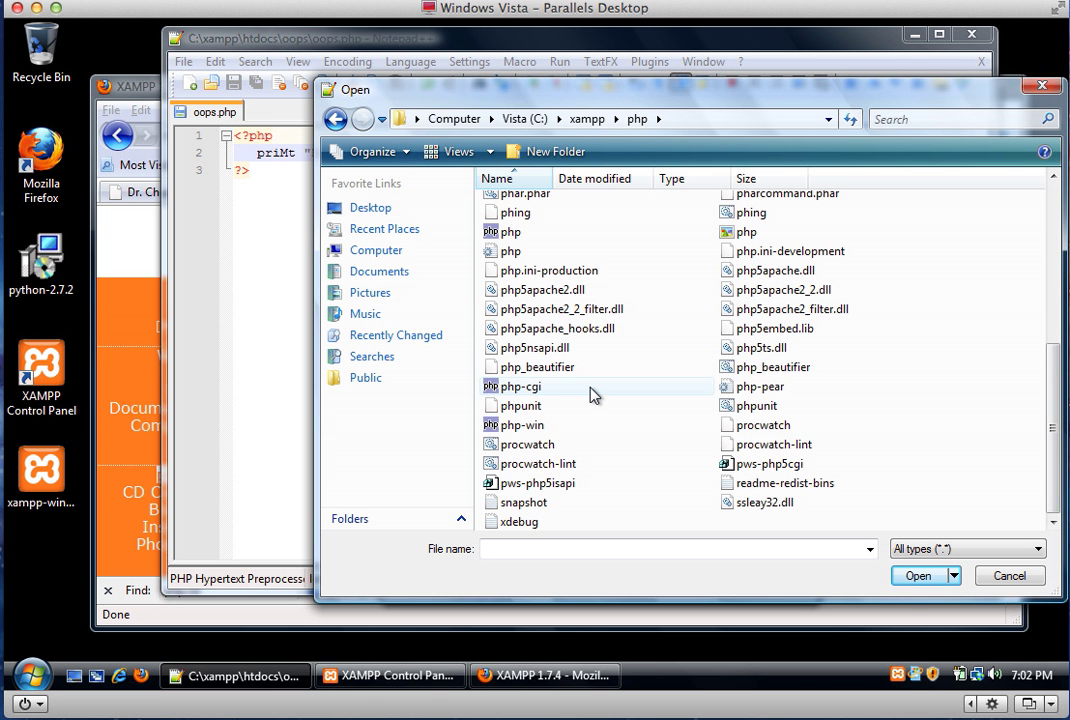
mouse_move(517, 231)
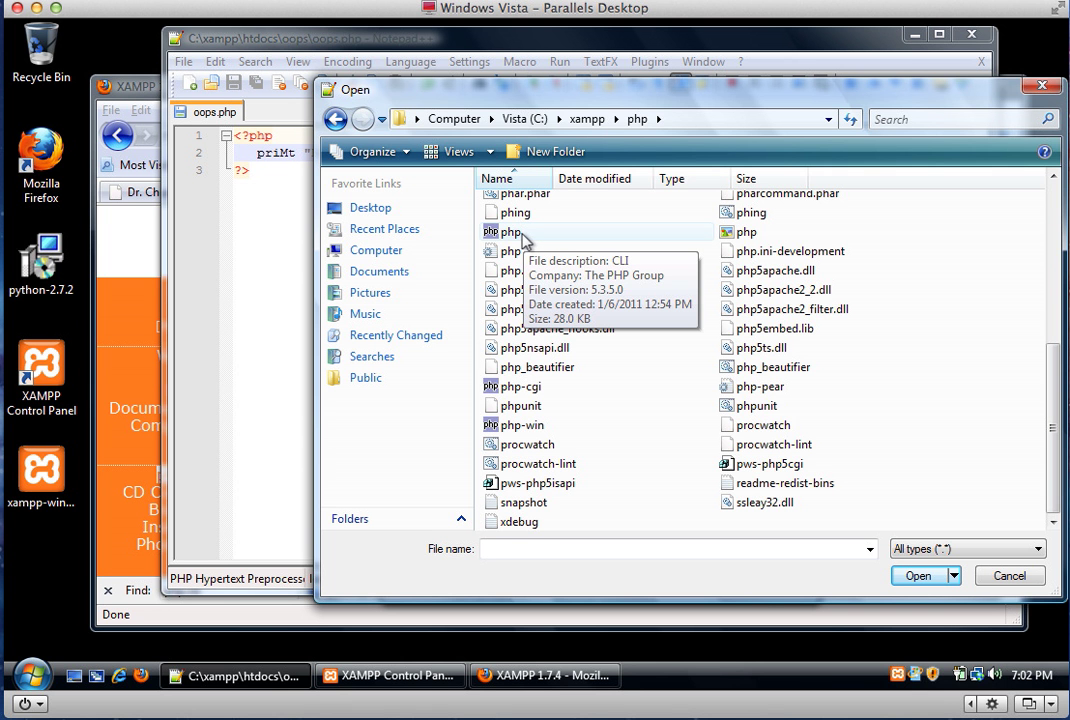
mouse_move(750, 232)
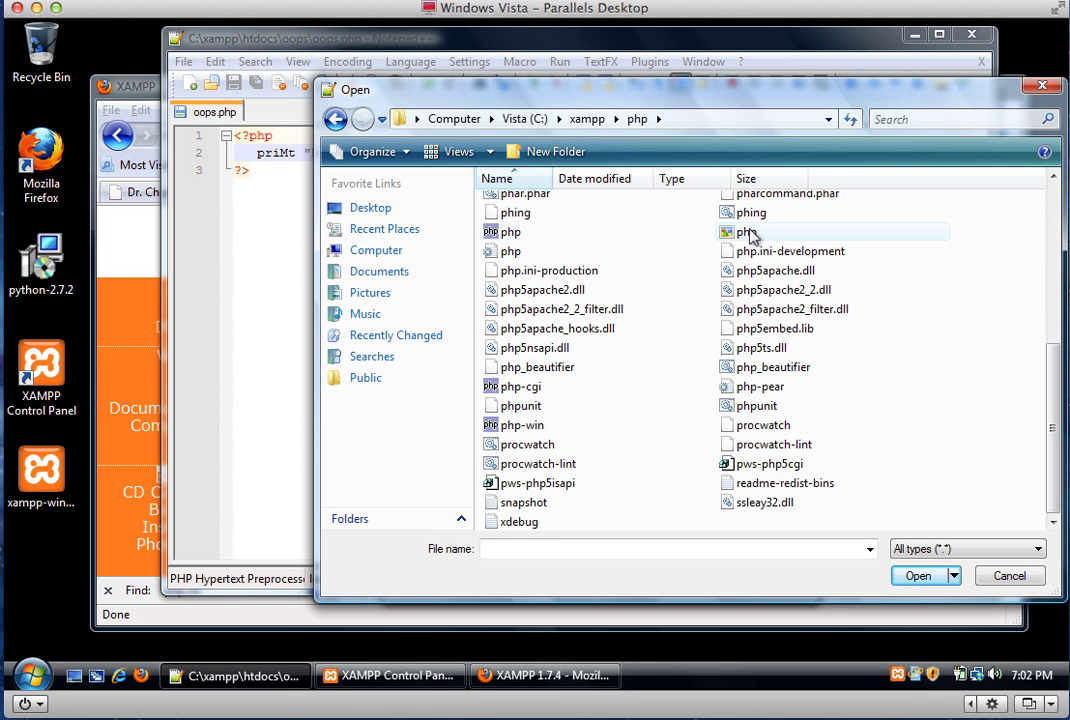
mouse_move(562, 251)
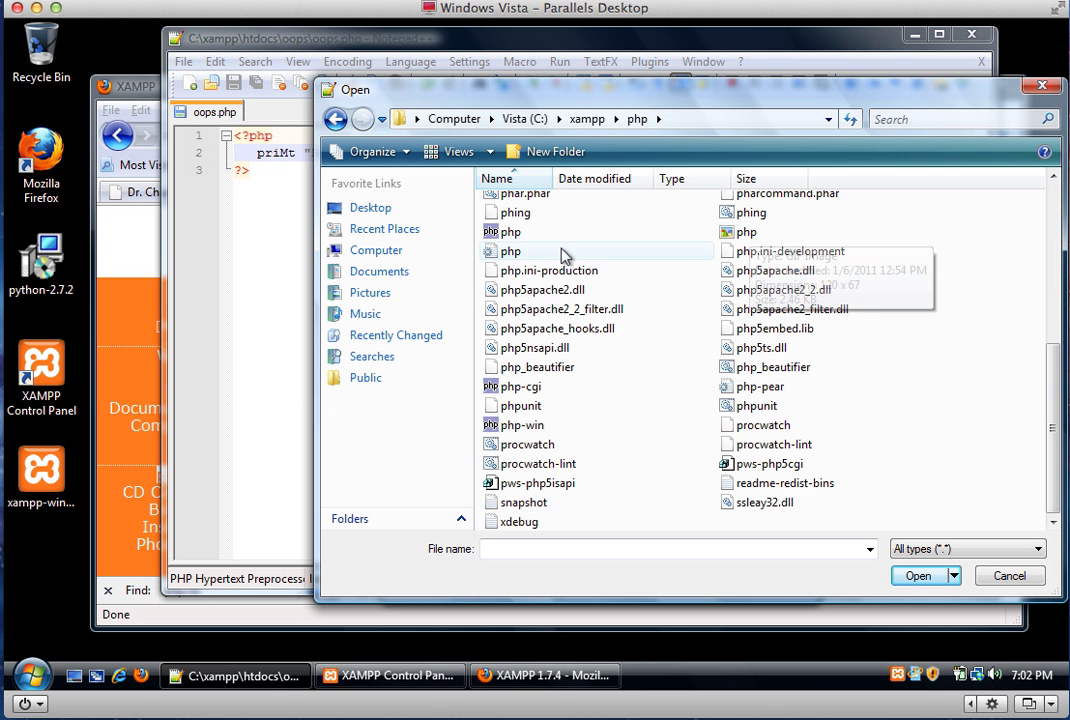
mouse_move(511, 251)
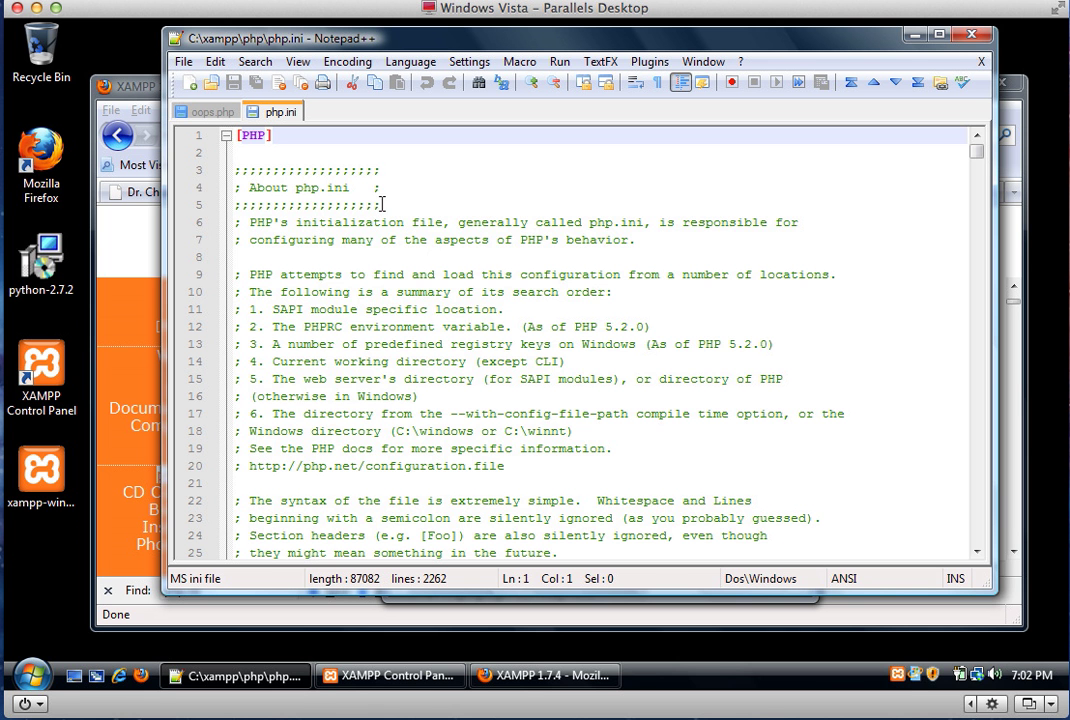
Step: Find display_errors on line 533 of php.ini and change Off to On
scroll(down, 3)
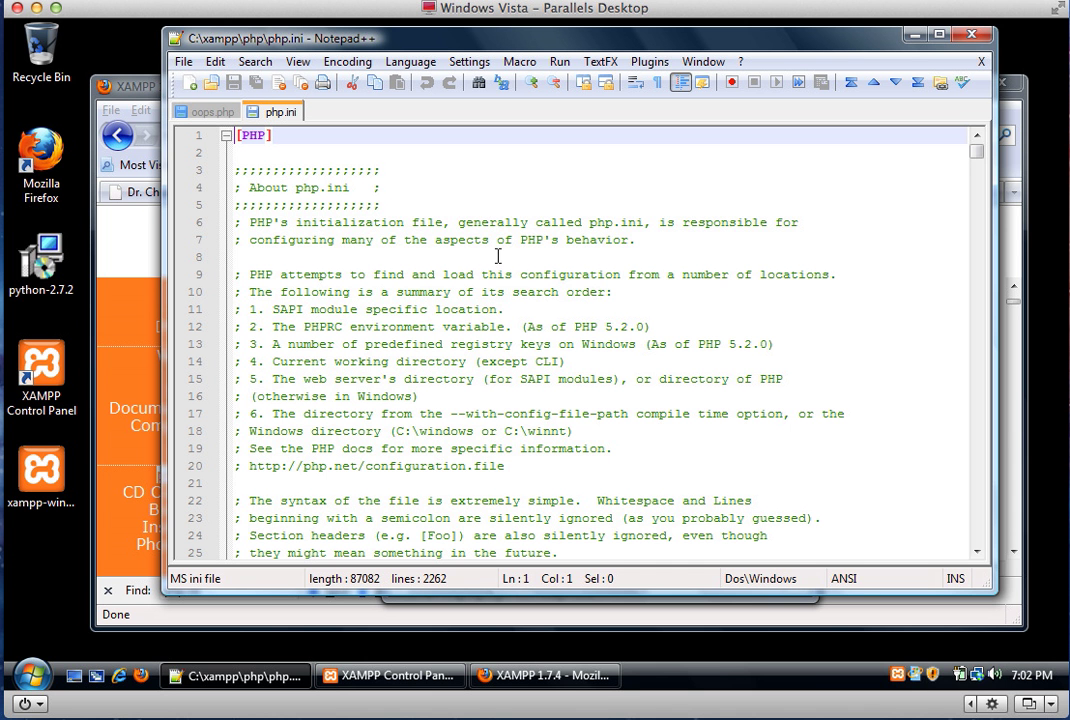
key(Ctrl+f)
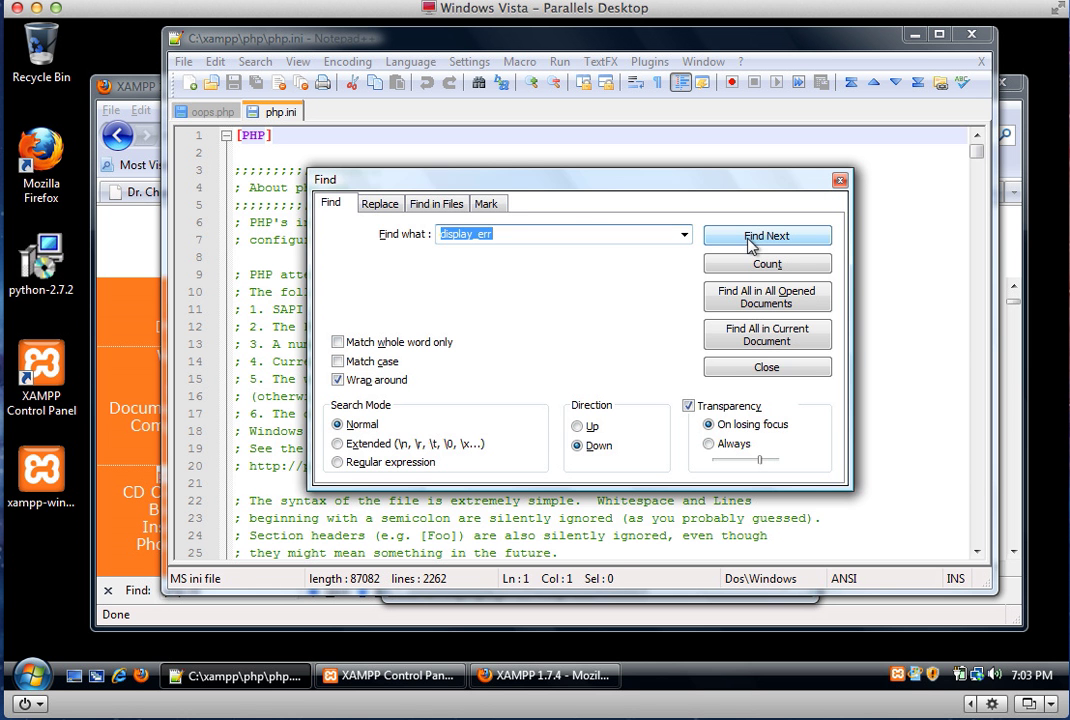
click(767, 235)
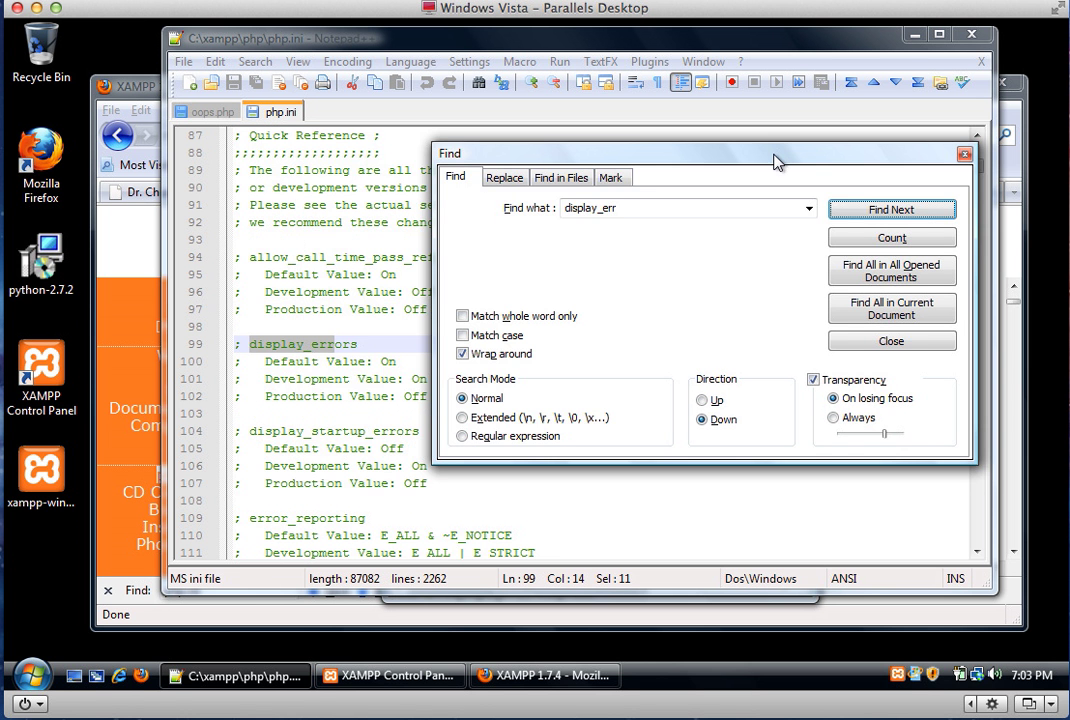
click(890, 209)
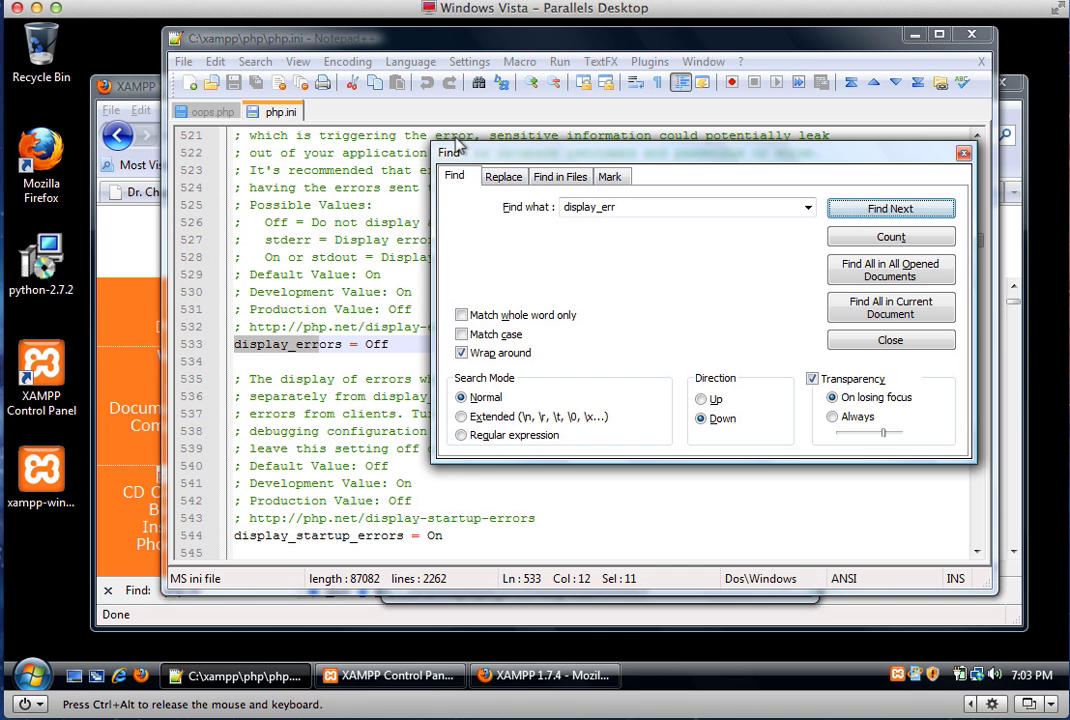
click(889, 340)
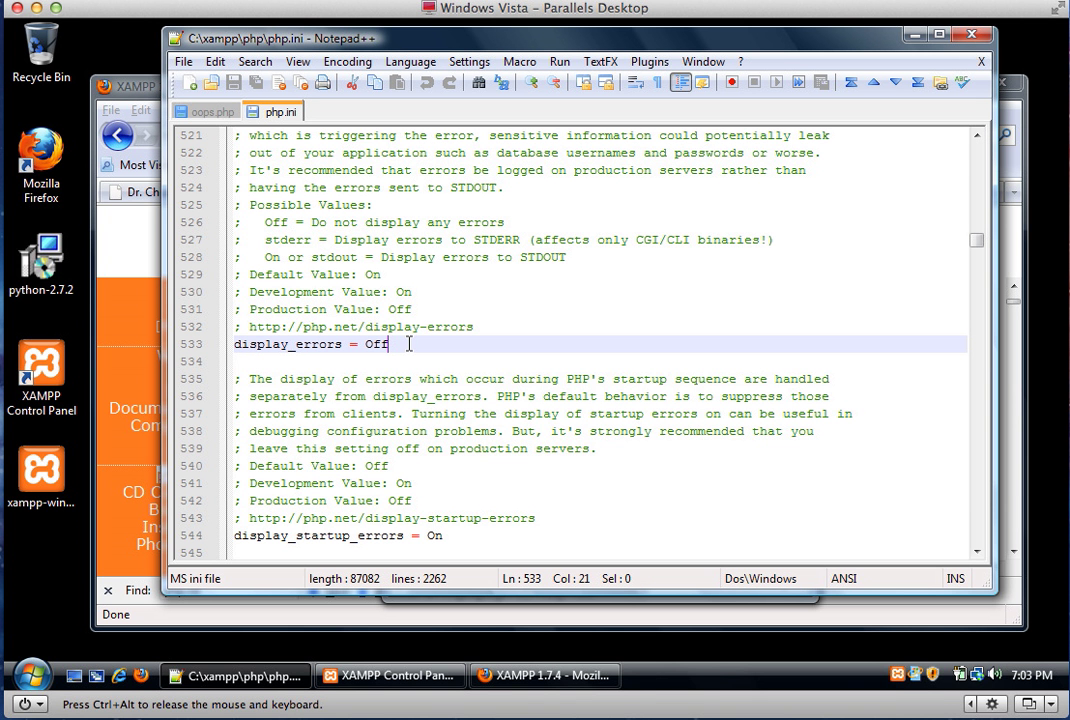
text(On)
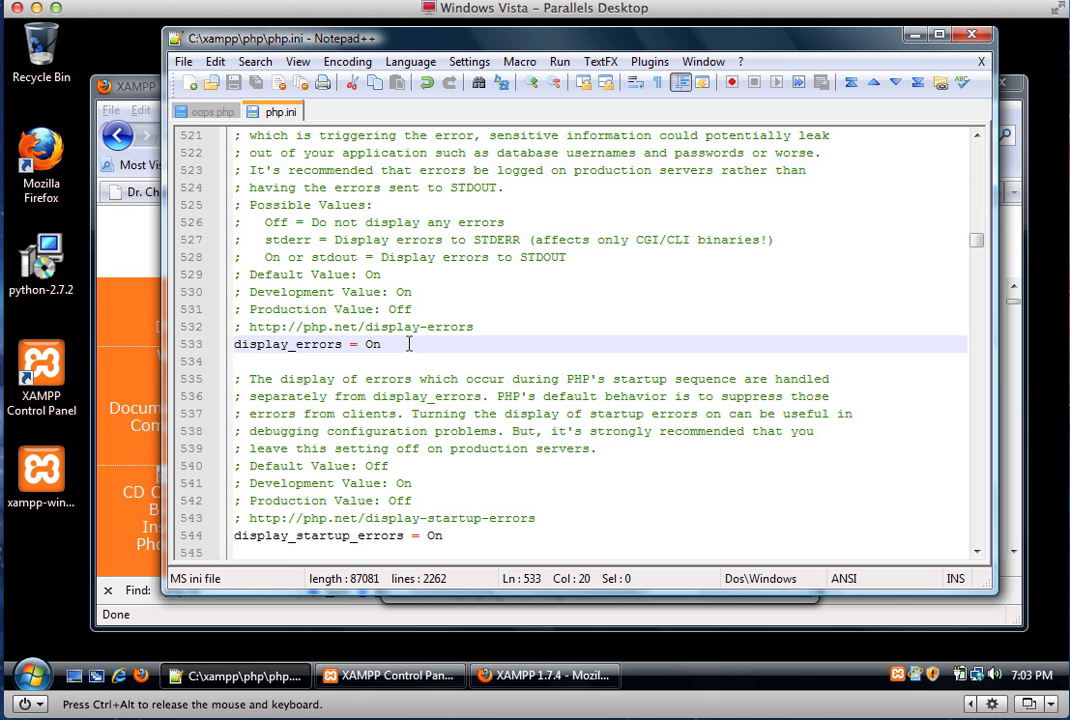
mouse_move(257, 144)
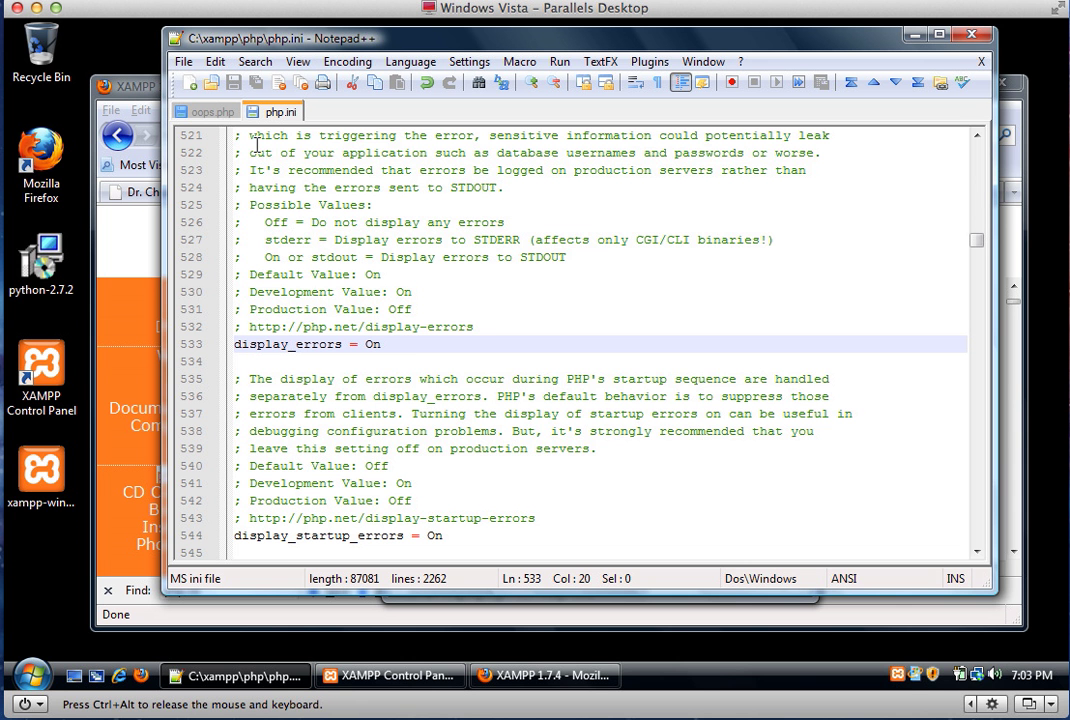
mouse_move(281, 111)
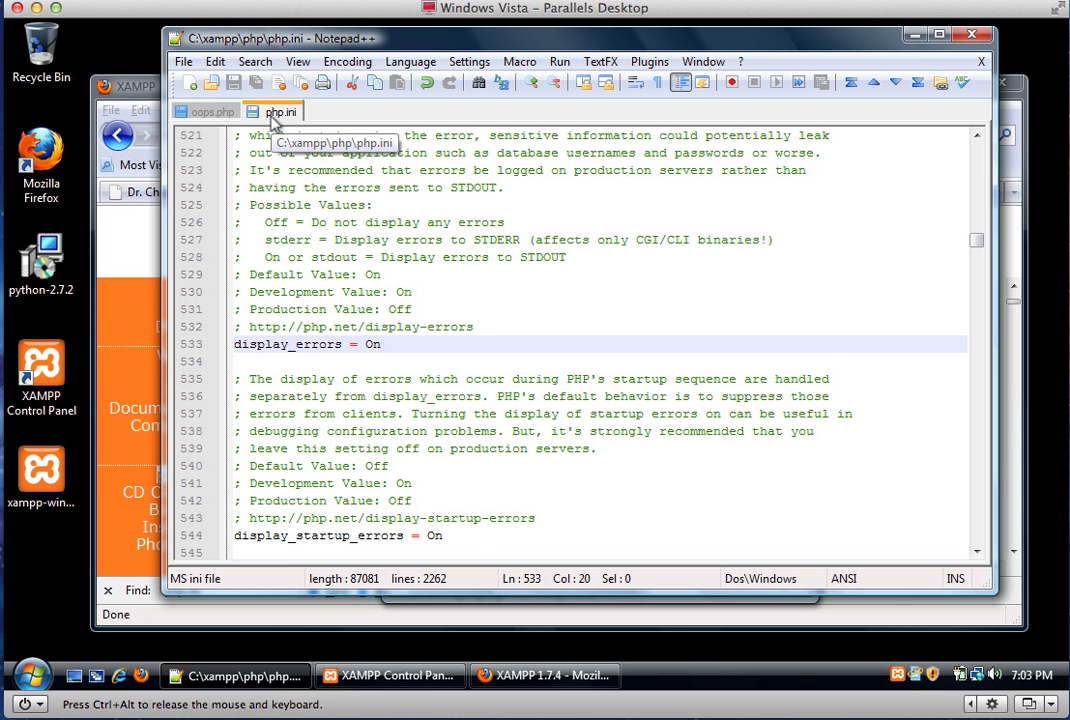
Step: Start Apache in XAMPP Control Panel and bring up the localhost XAMPP page
click(389, 675)
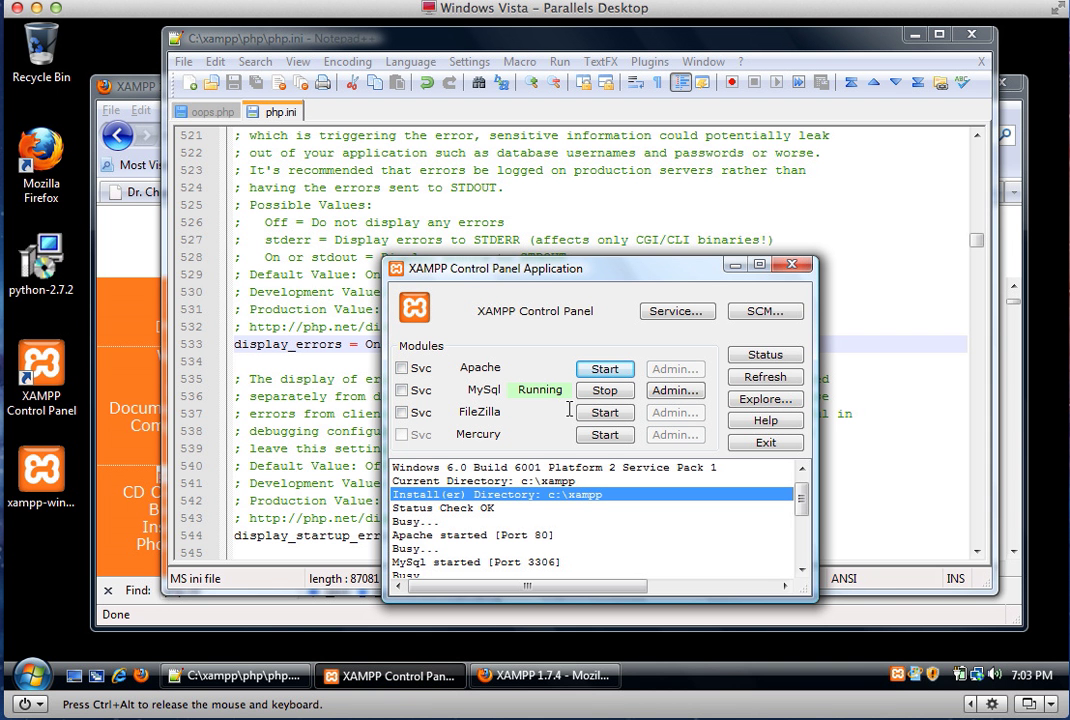
click(604, 368)
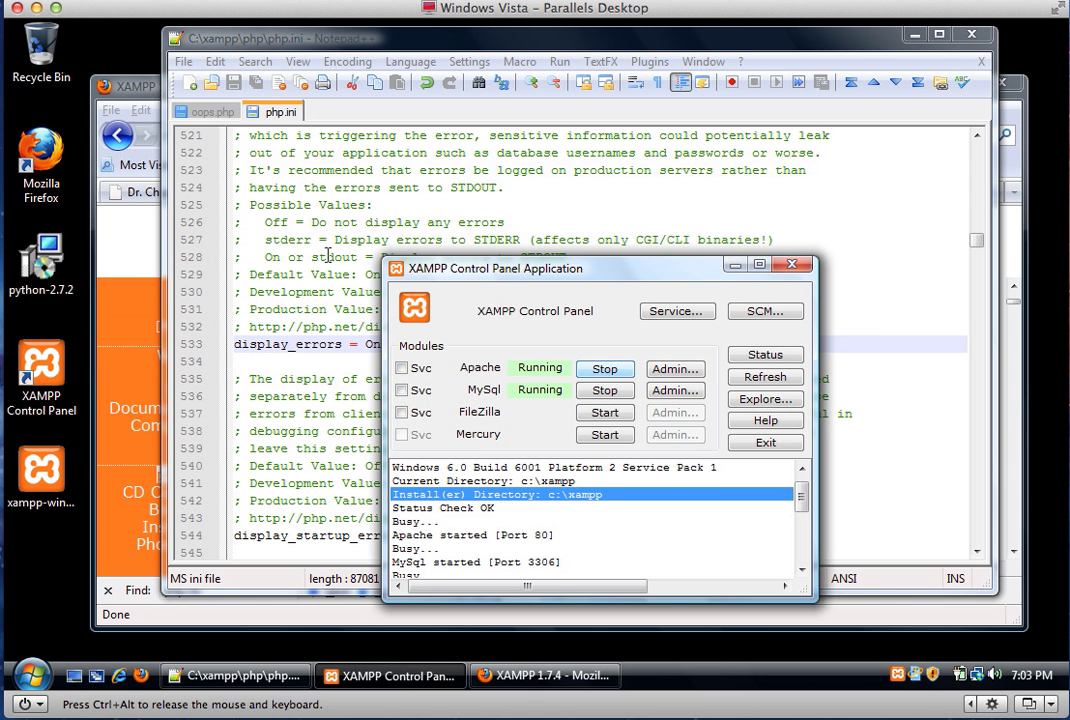
click(545, 675)
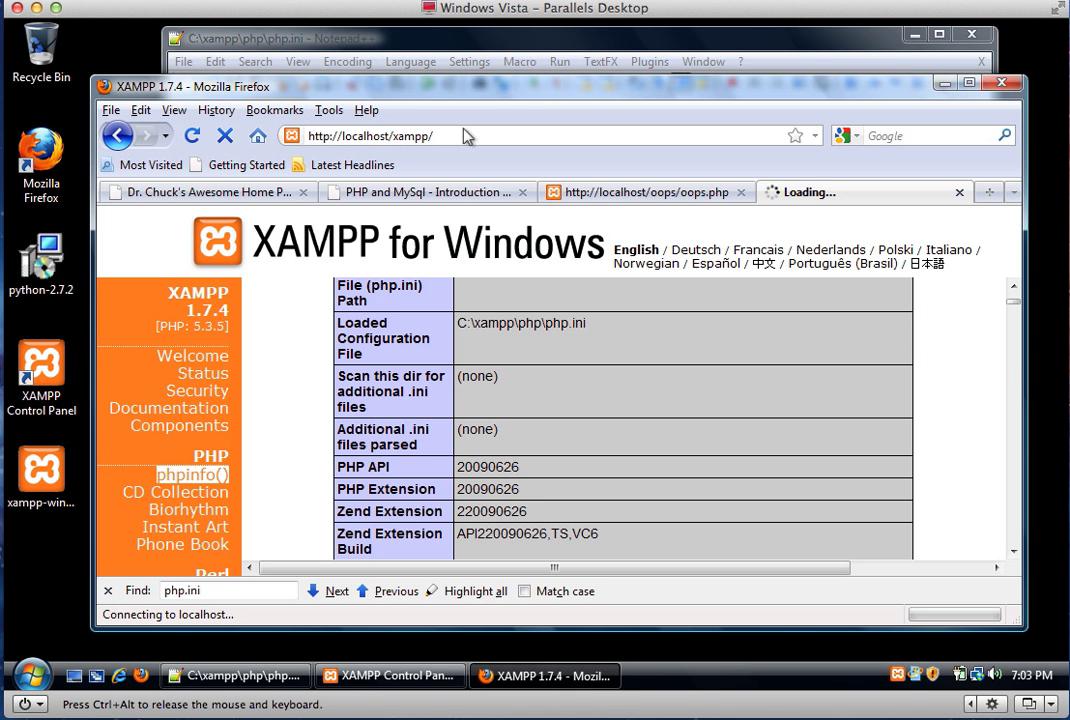
Step: Open phpinfo from XAMPP and search display_errors to confirm its value is On
click(192, 355)
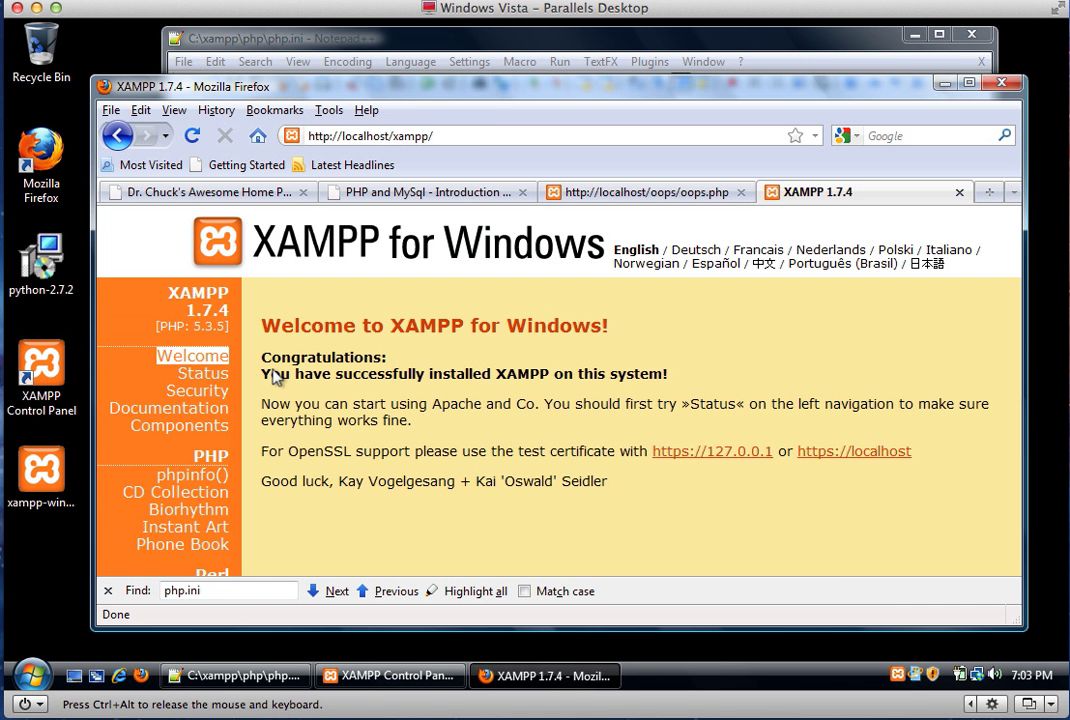
click(192, 474)
text(displ)
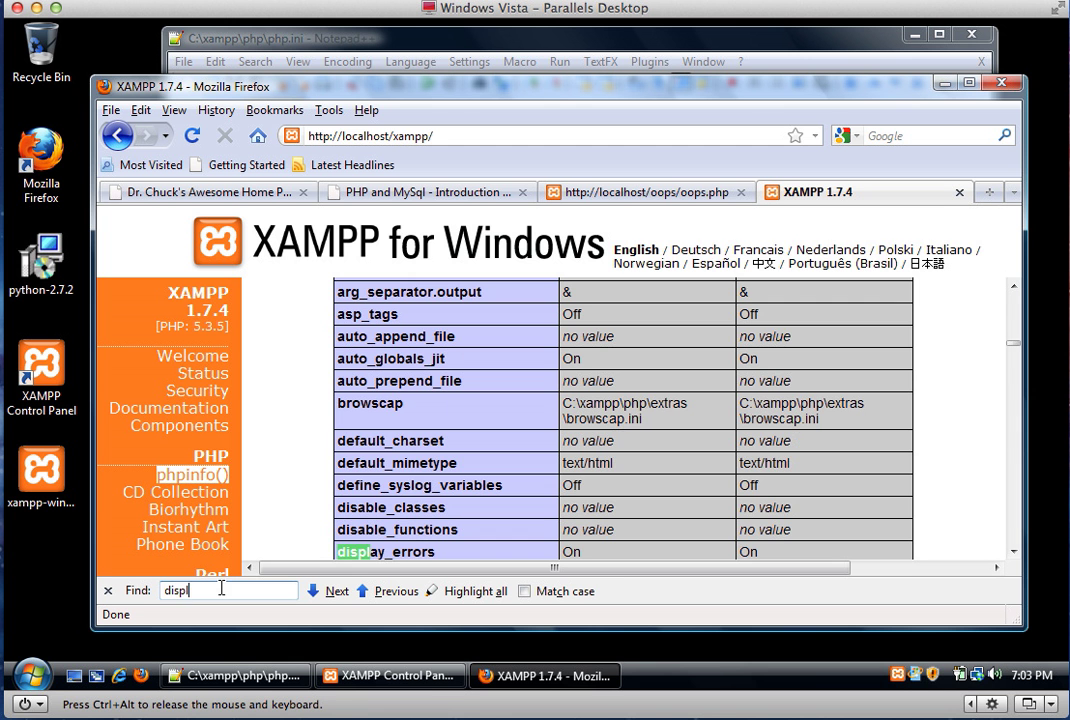
text(ay_)
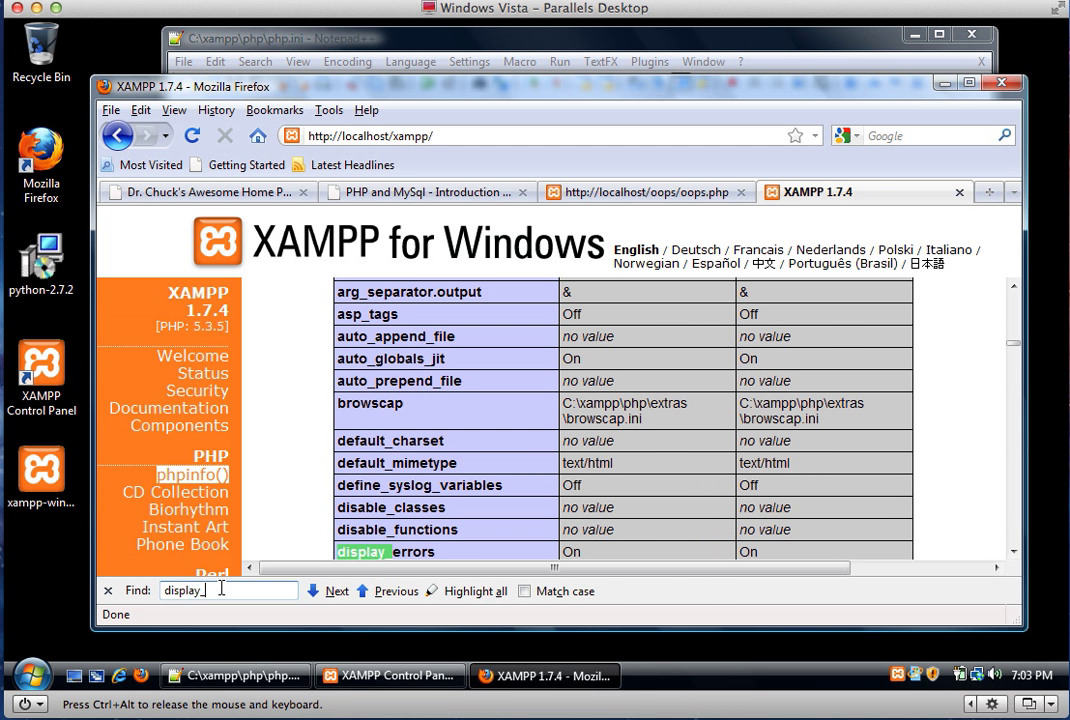
text(ee)
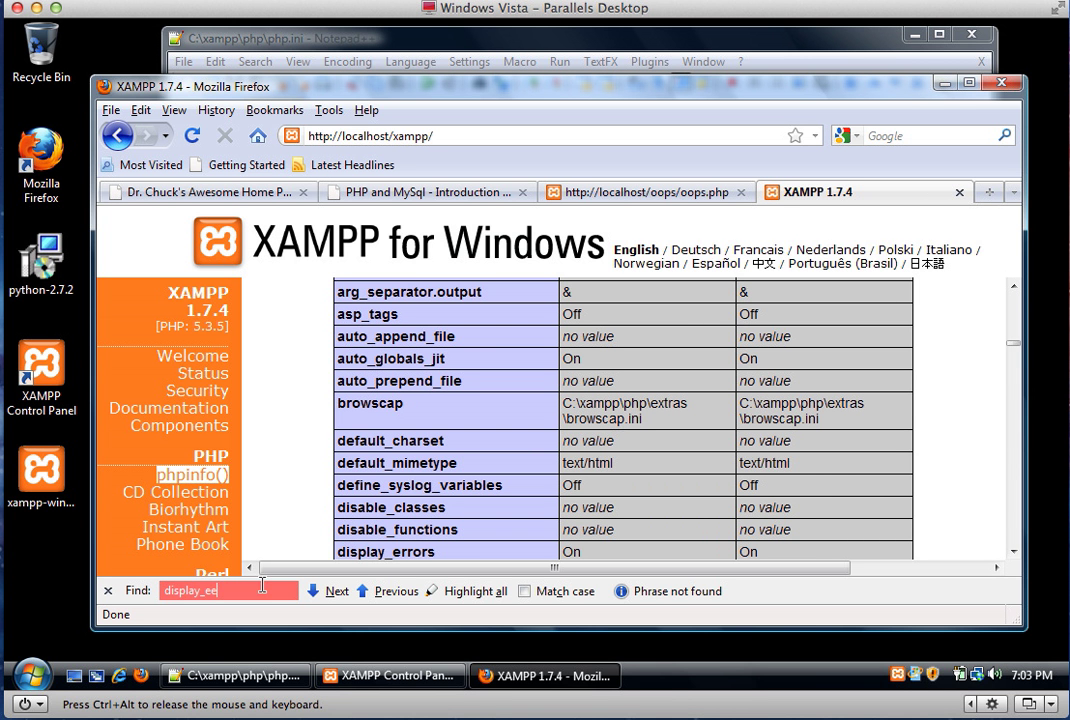
key(Backspace)
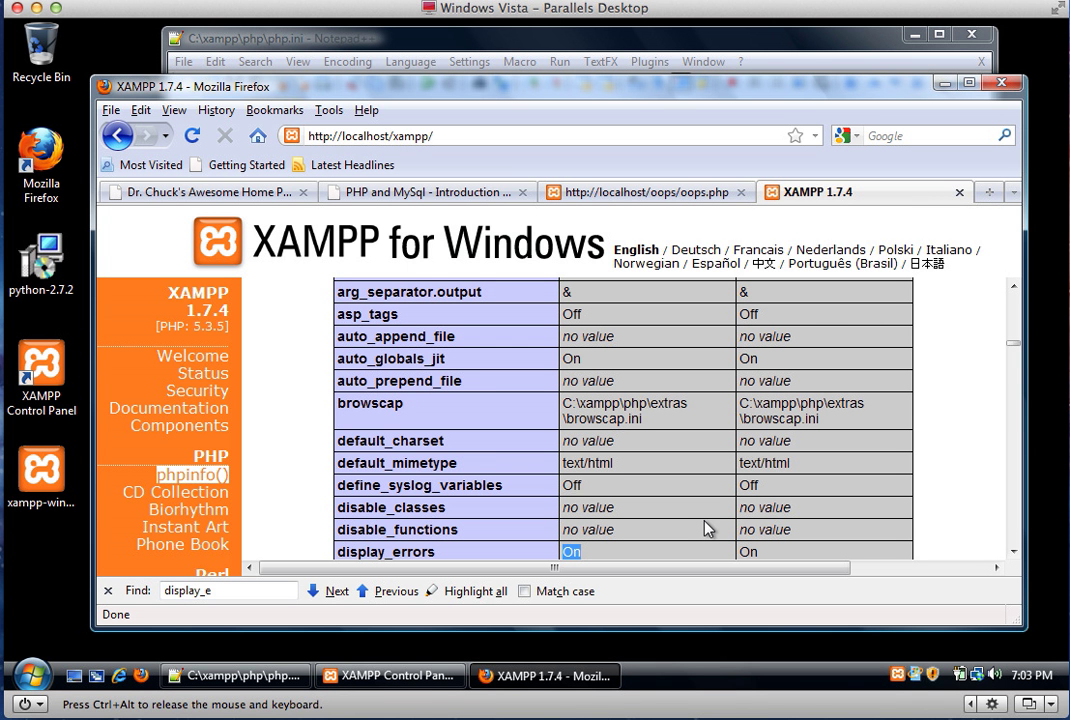
click(645, 191)
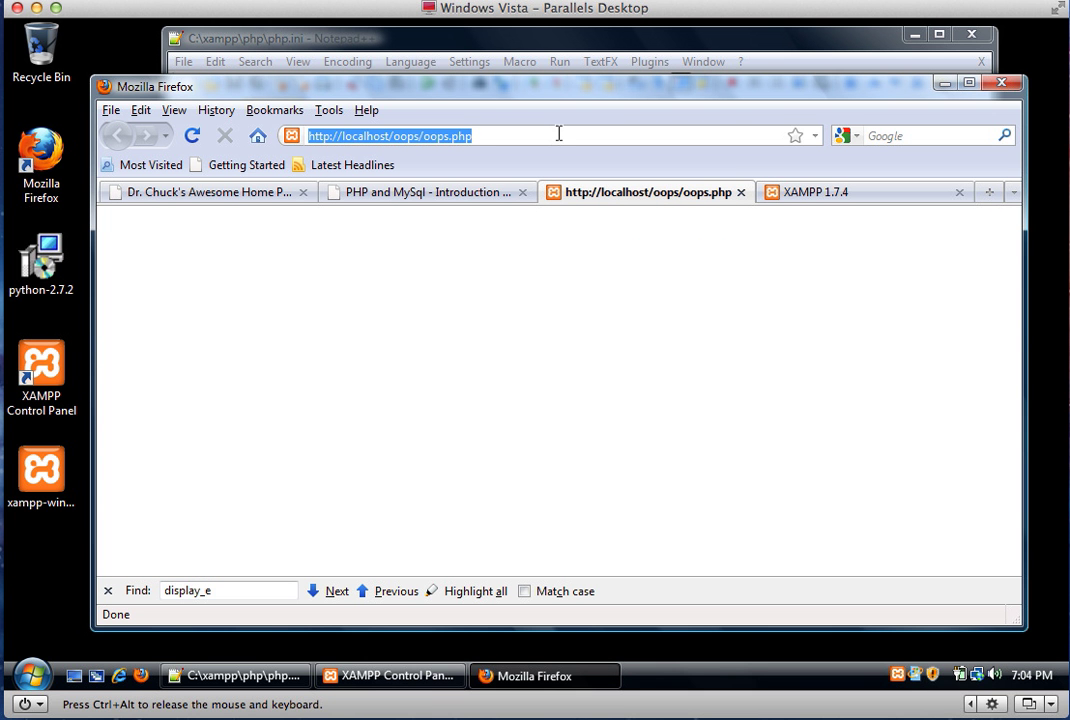
Step: Reload oops.php to show the line 2 parse error, then return to Notepad++
key(Return)
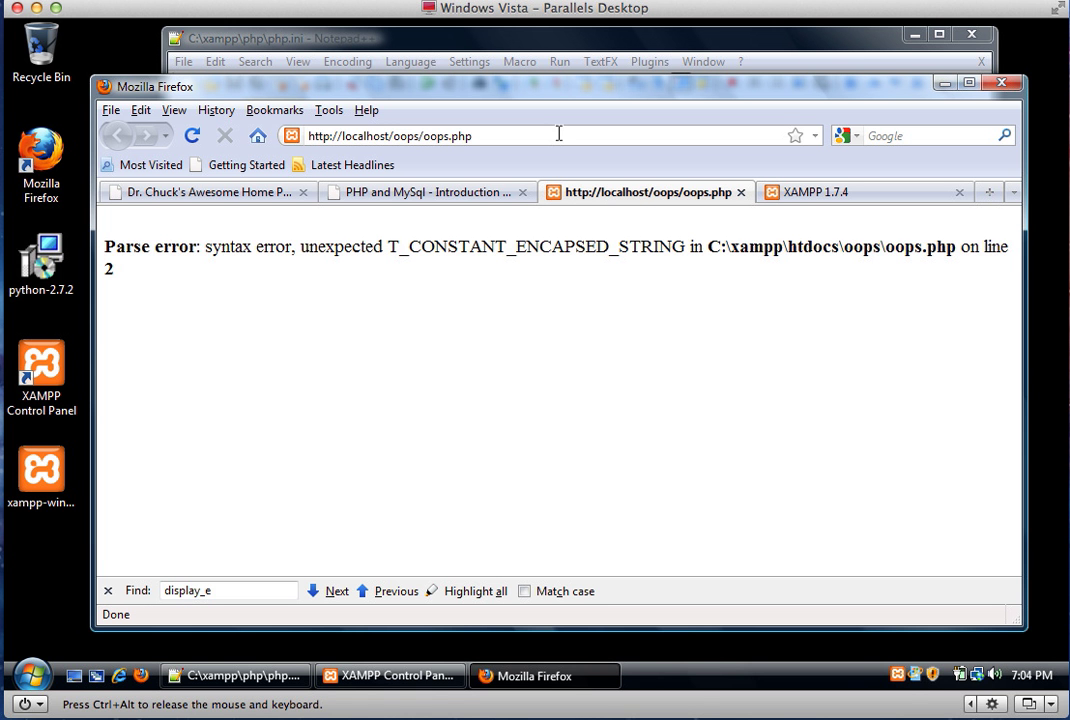
mouse_move(146, 254)
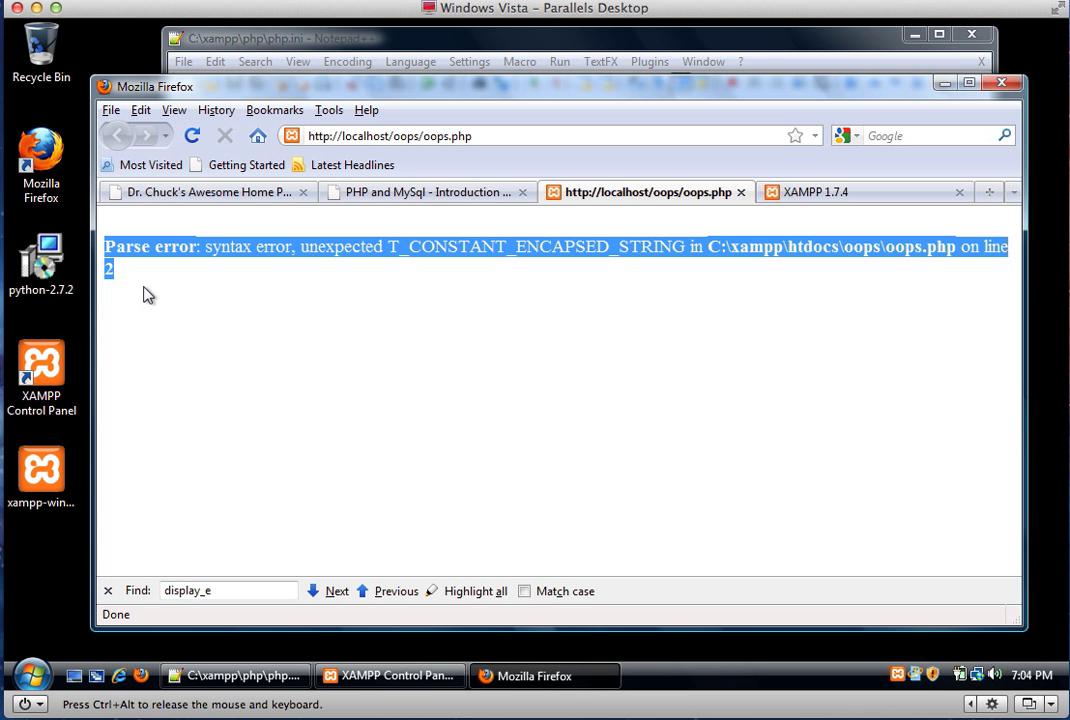
click(235, 675)
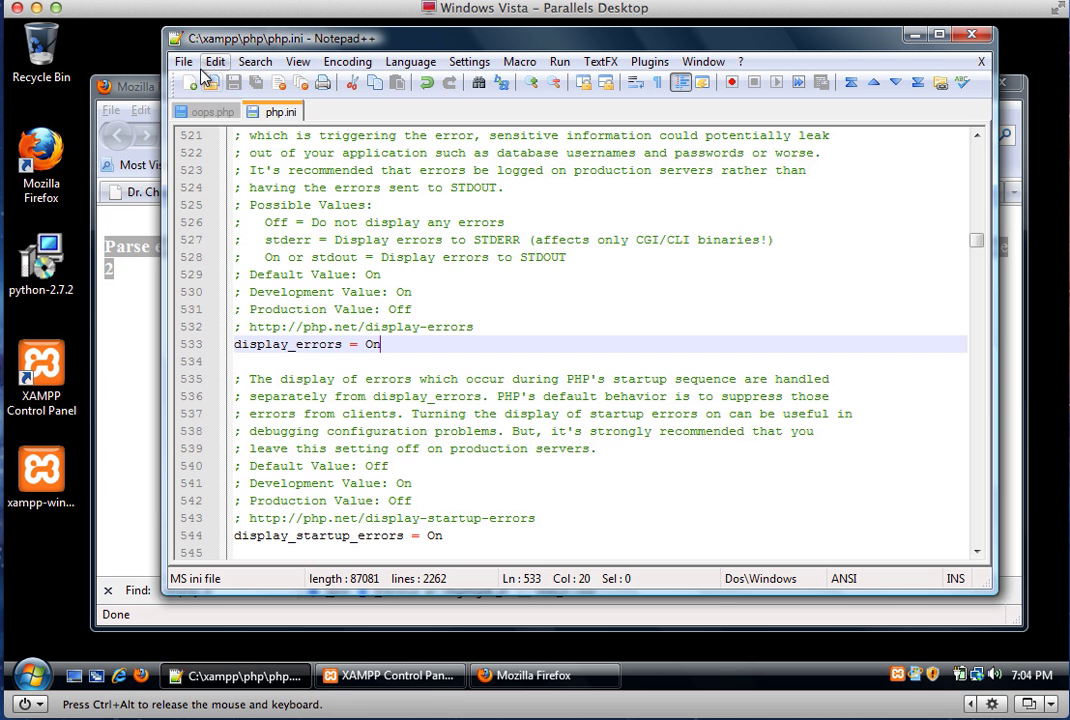
Step: Close php.ini so oops.php with its print "Hello World" line remains, then switch to Firefox
click(210, 111)
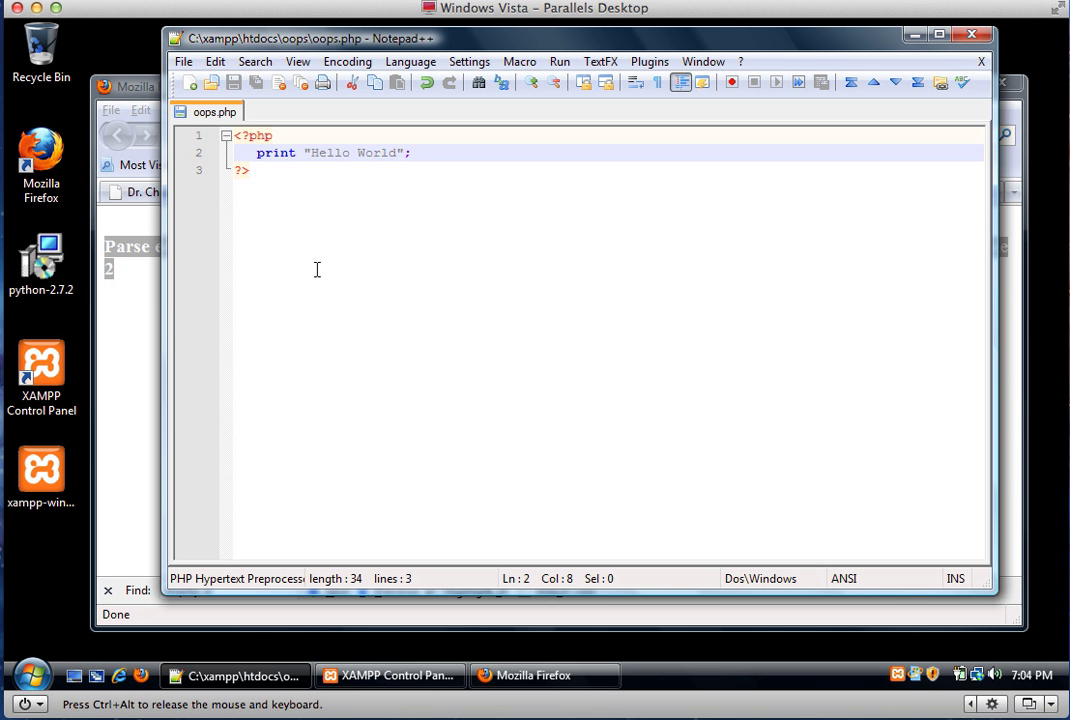
click(533, 675)
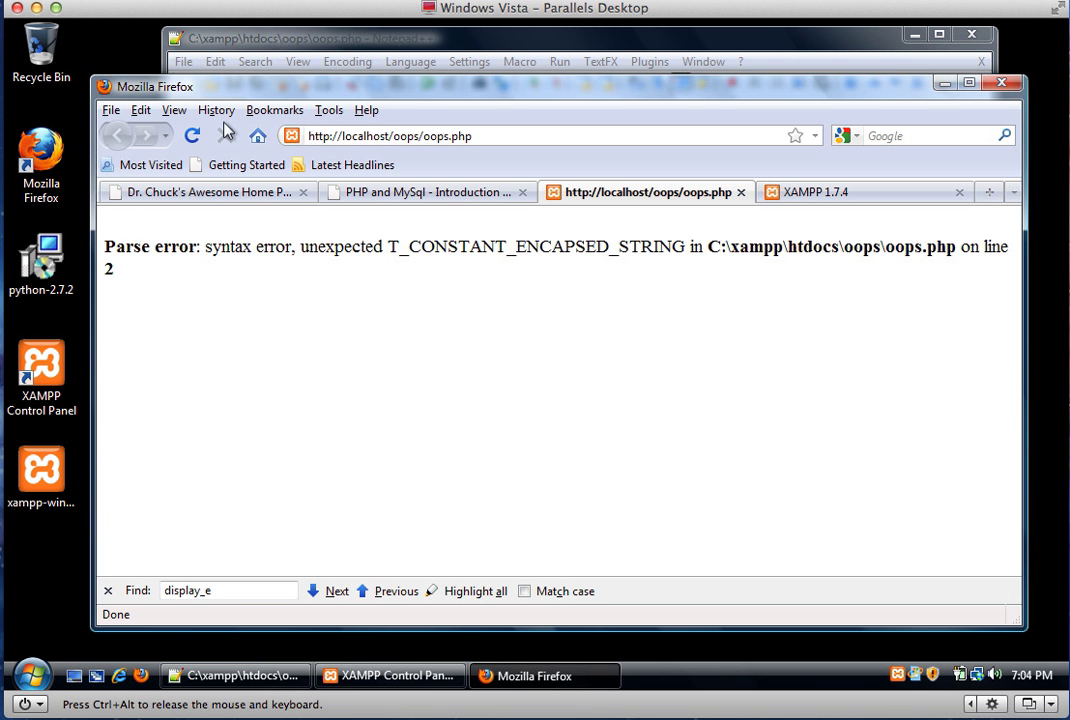
Step: Reload oops.php to see "Hello World", then bring up the PHP and MySql - Introduction tab
click(192, 135)
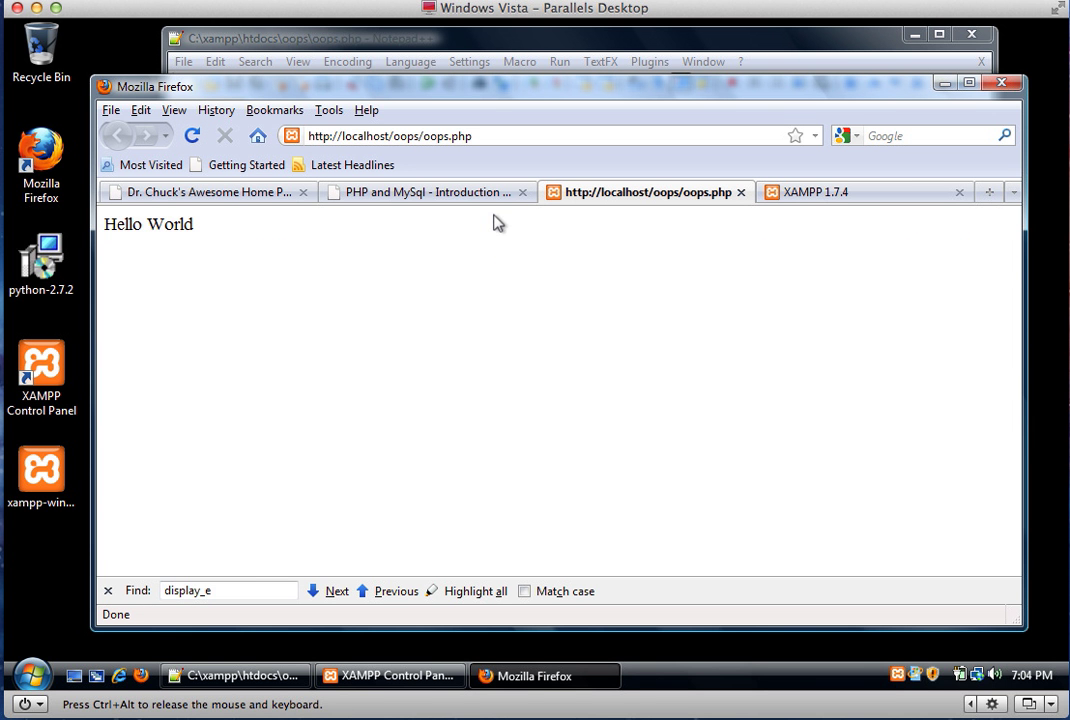
mouse_move(437, 338)
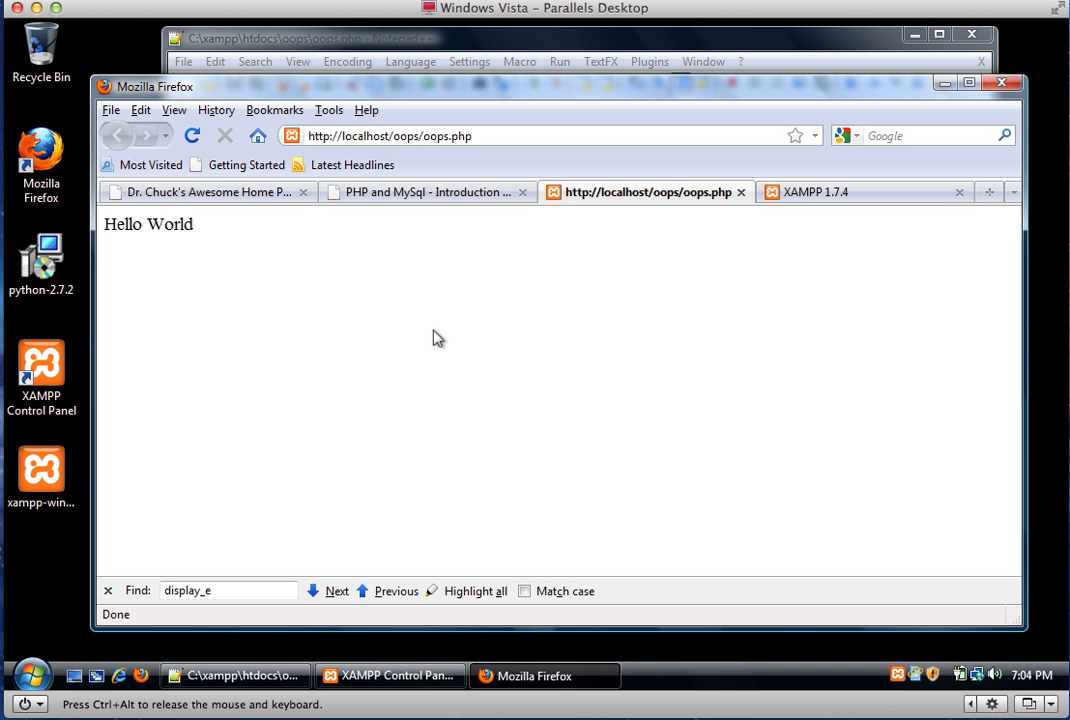
click(420, 192)
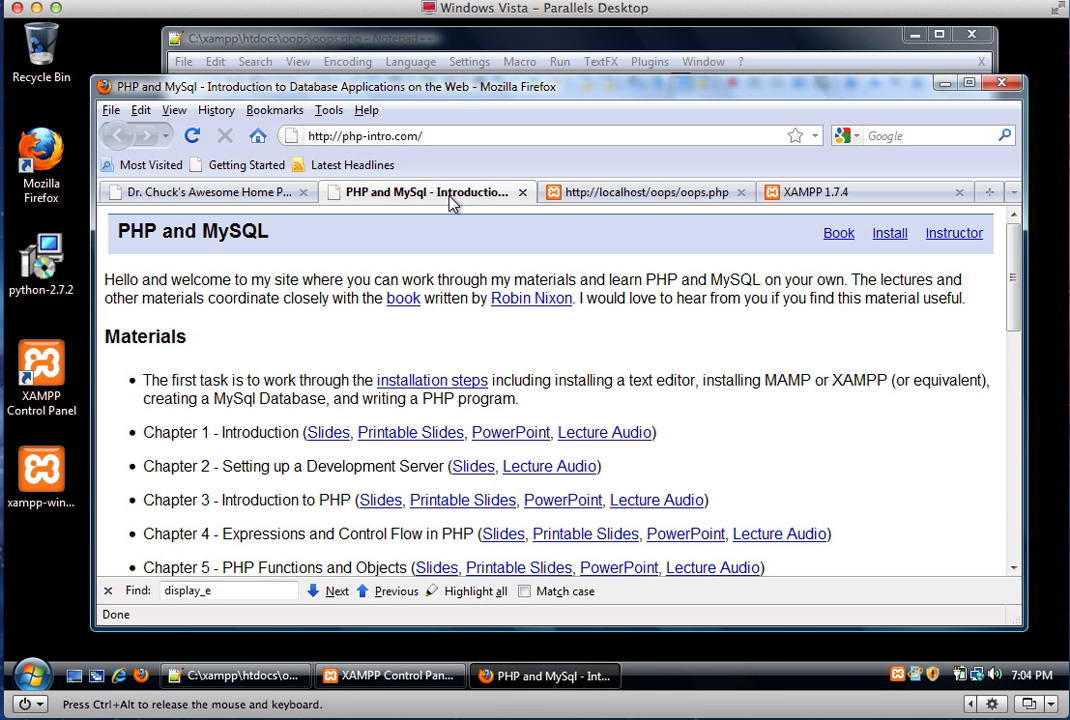